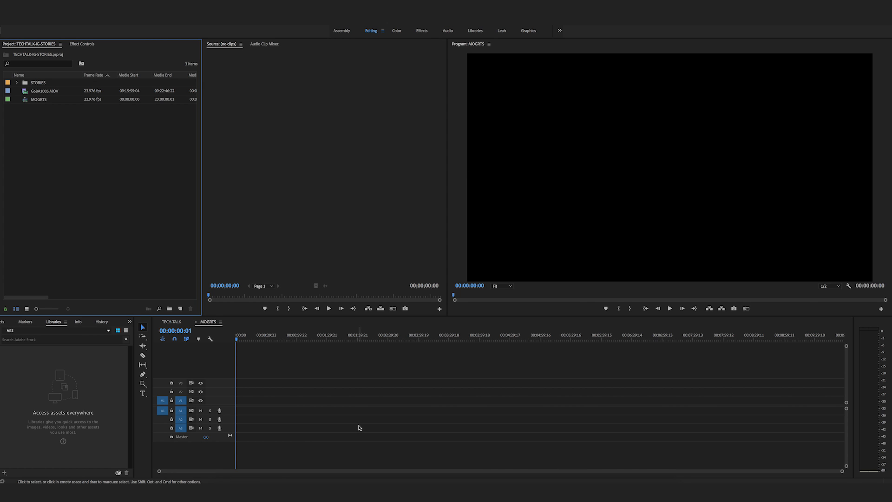
mouse_move(529, 33)
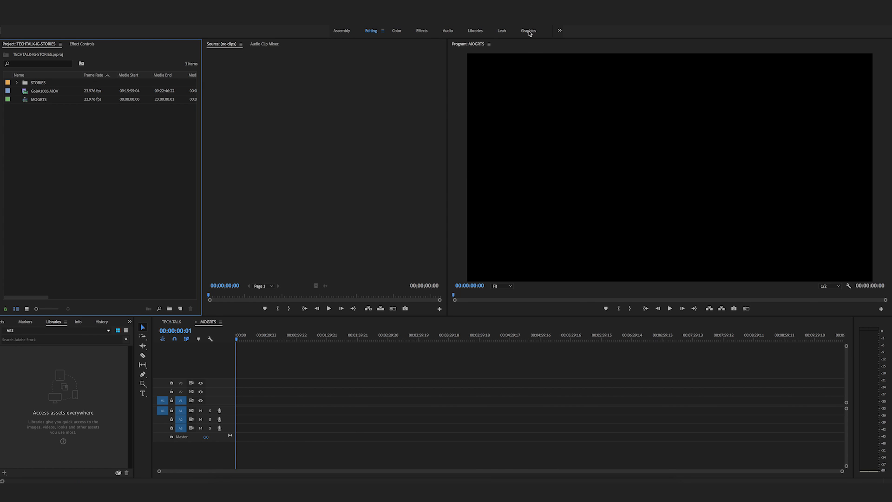
Step: Switch Premiere Pro to the Graphics workspace to show the Essential Graphics templates
click(528, 30)
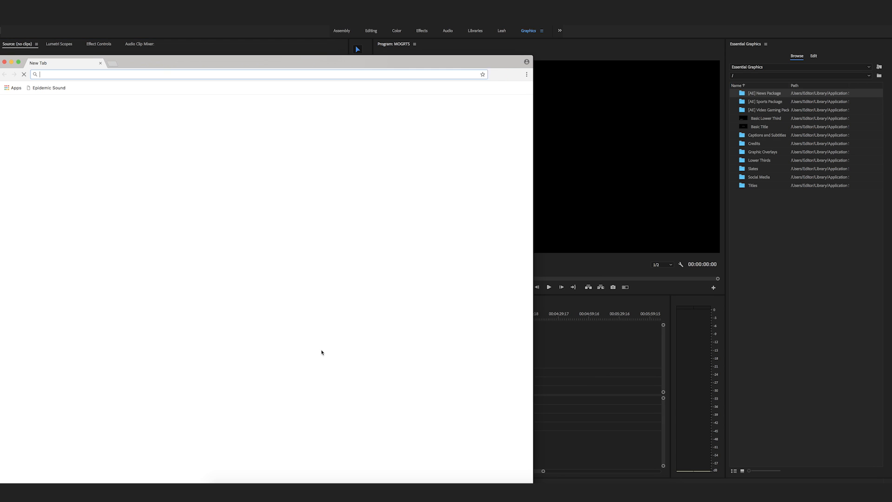
Step: Search Adobe Stock templates for 'transitions', filtered to free Standard Content for Premiere Pro
text(stock.adobe.com)
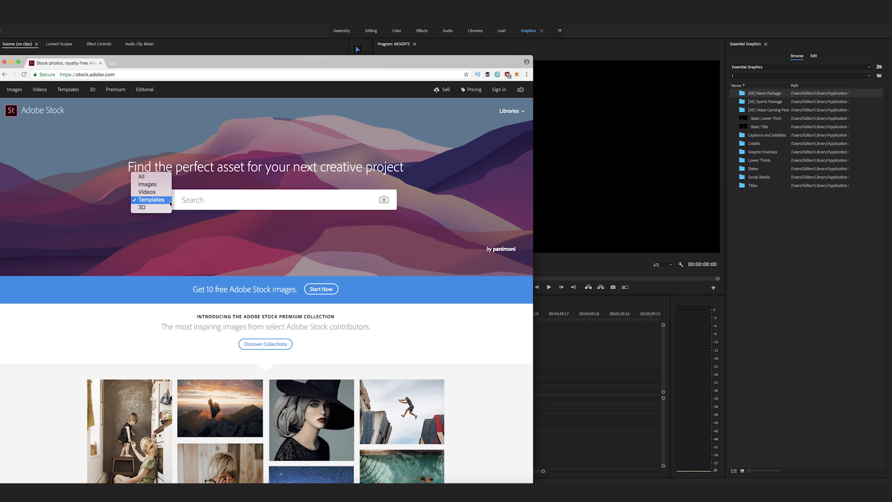
click(279, 199)
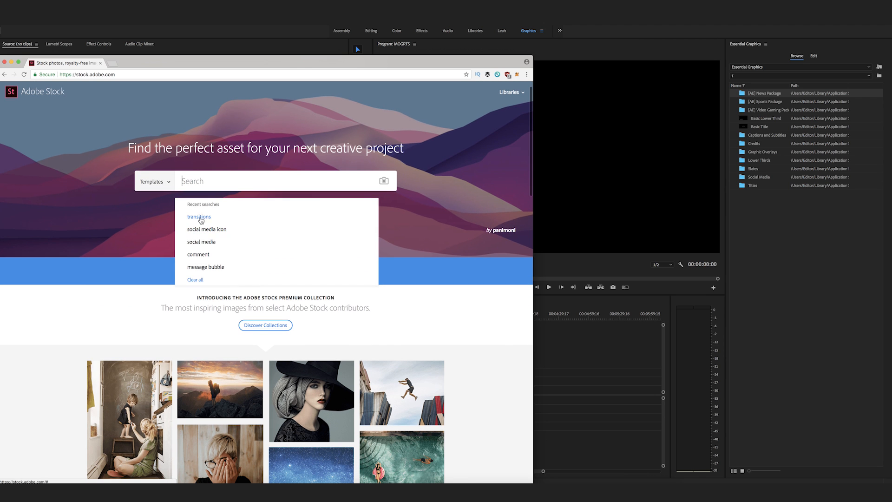
click(198, 216)
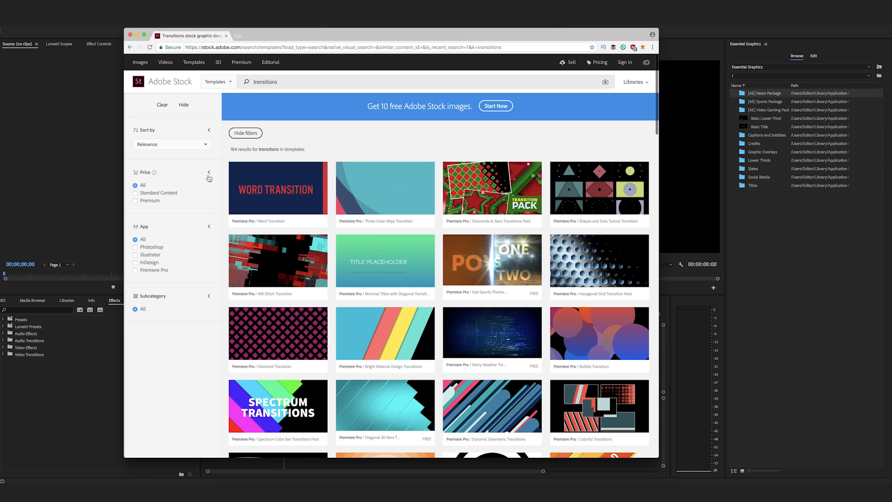
mouse_move(185, 181)
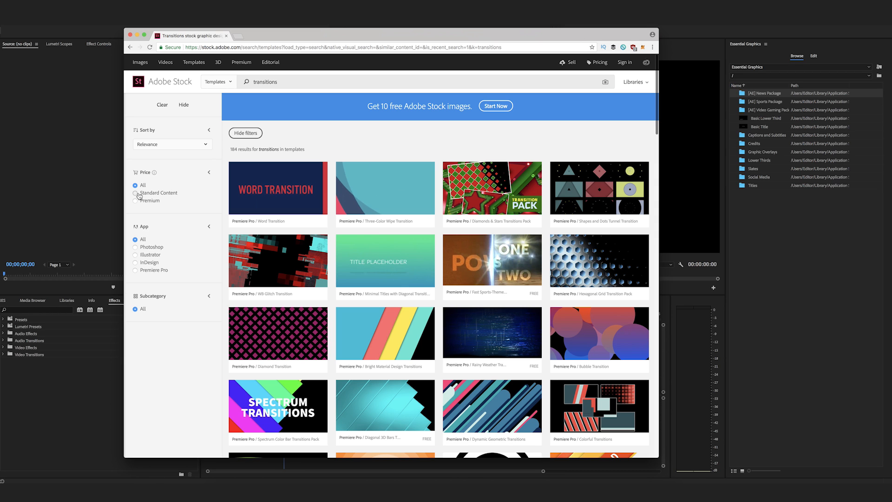
click(135, 193)
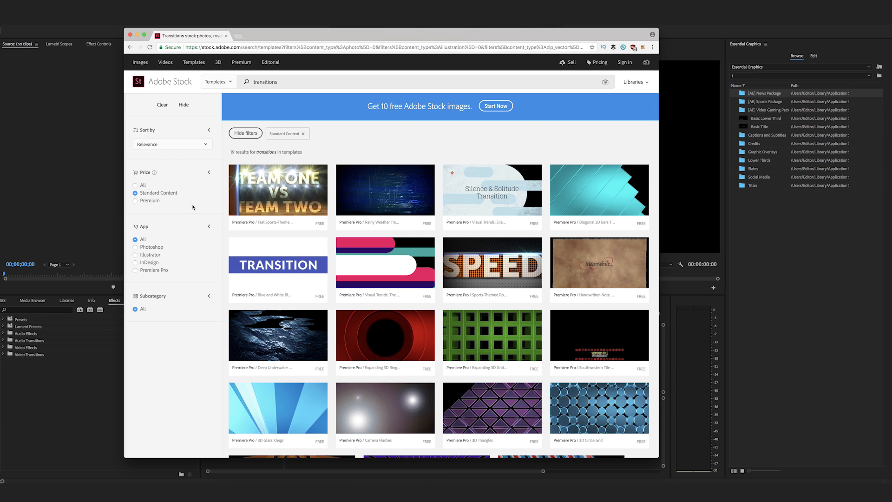
mouse_move(508, 225)
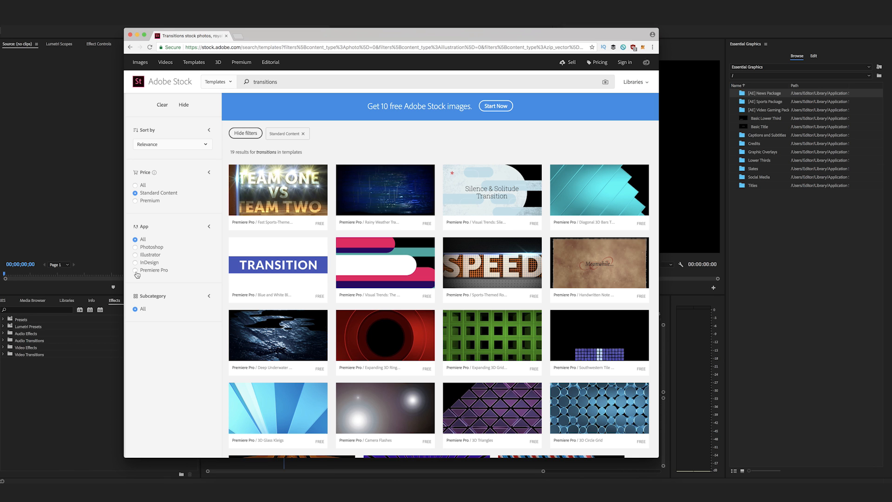
click(135, 269)
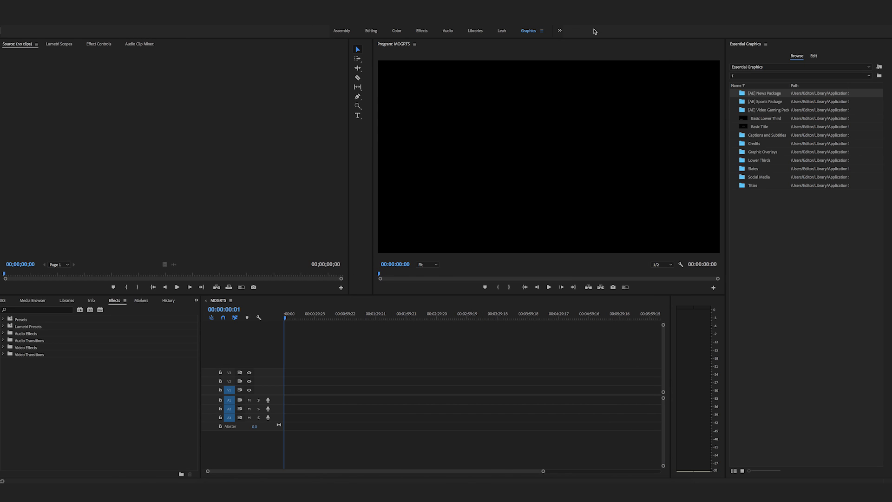
mouse_move(746, 116)
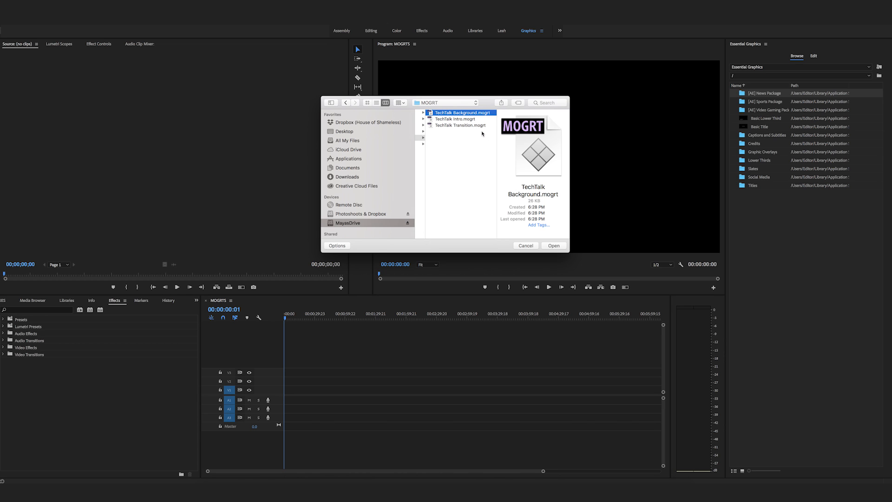
mouse_move(458, 128)
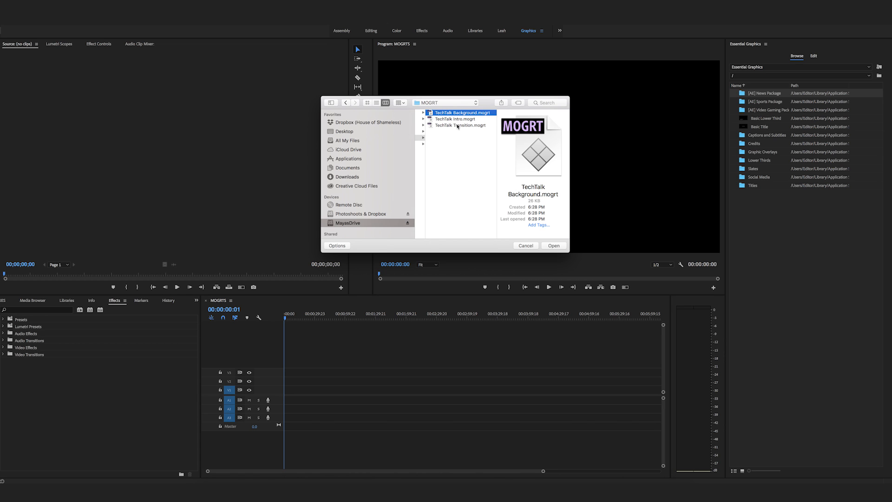
Step: Install the TechTalk Background, Intro and Transition .mogrt templates, then preview Background
click(553, 245)
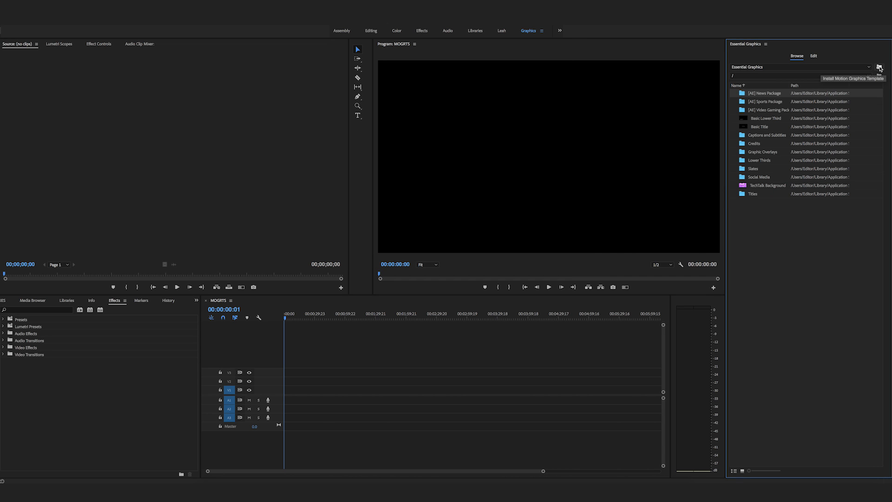
click(879, 66)
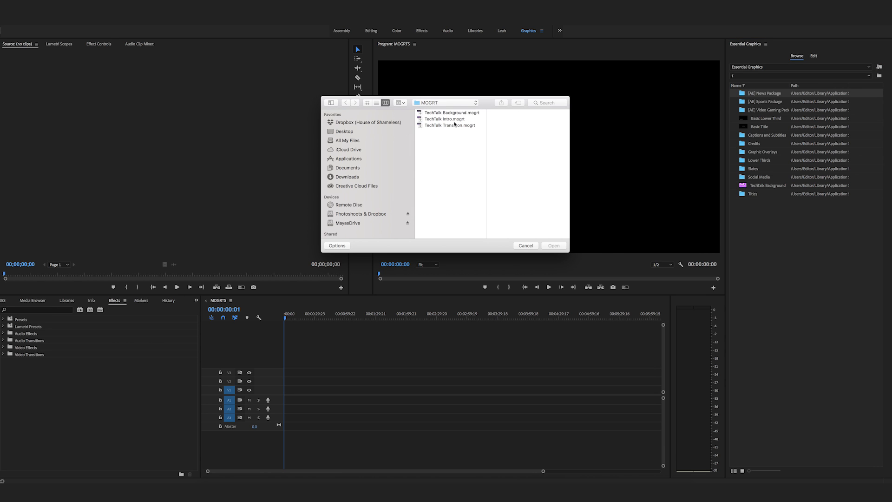
click(524, 246)
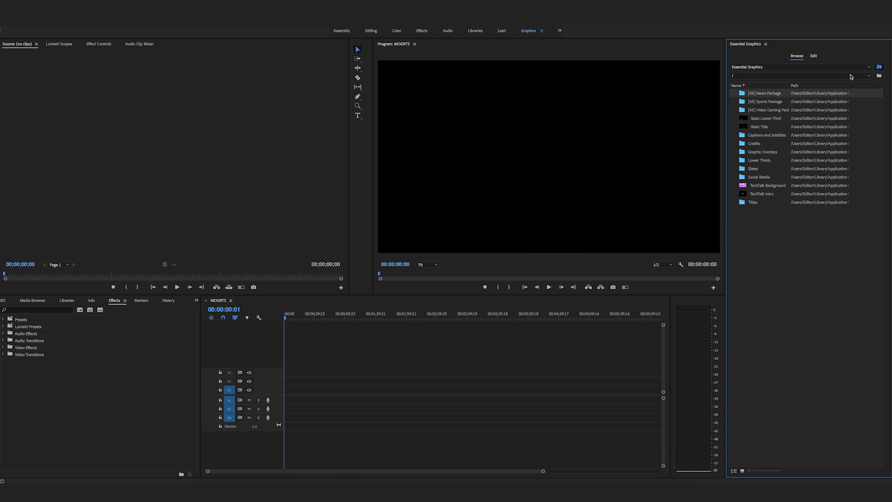
click(879, 76)
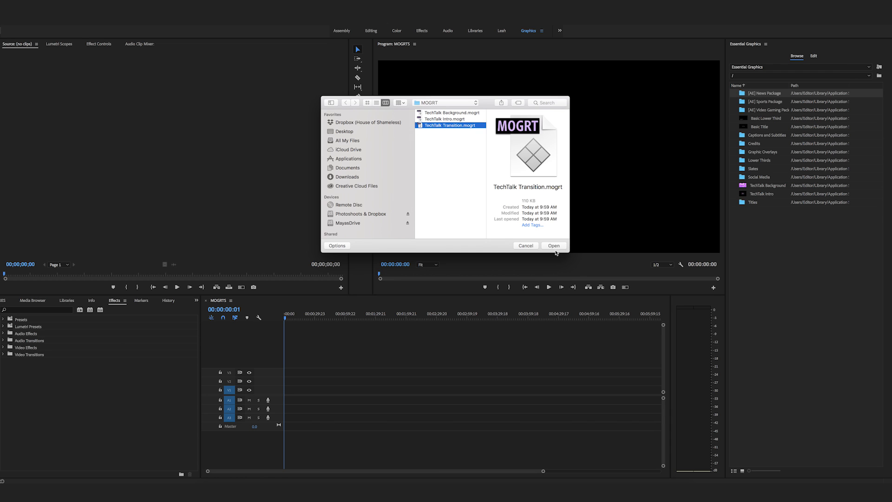
click(553, 246)
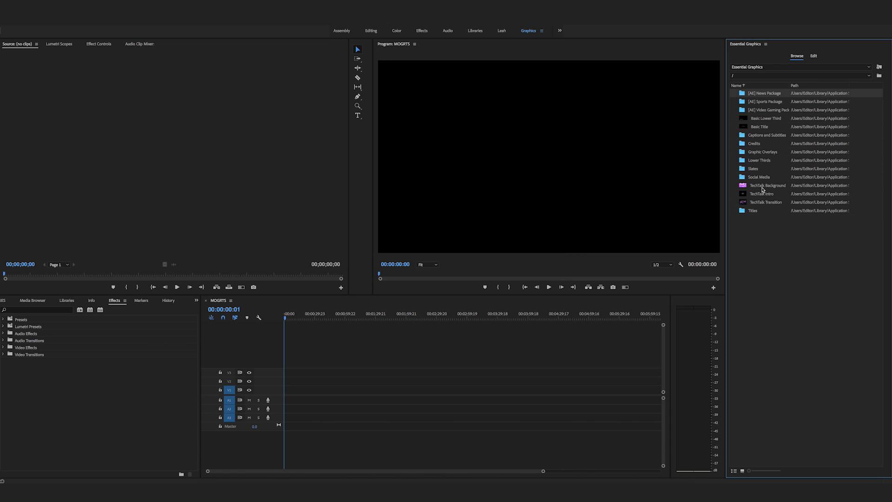
click(768, 184)
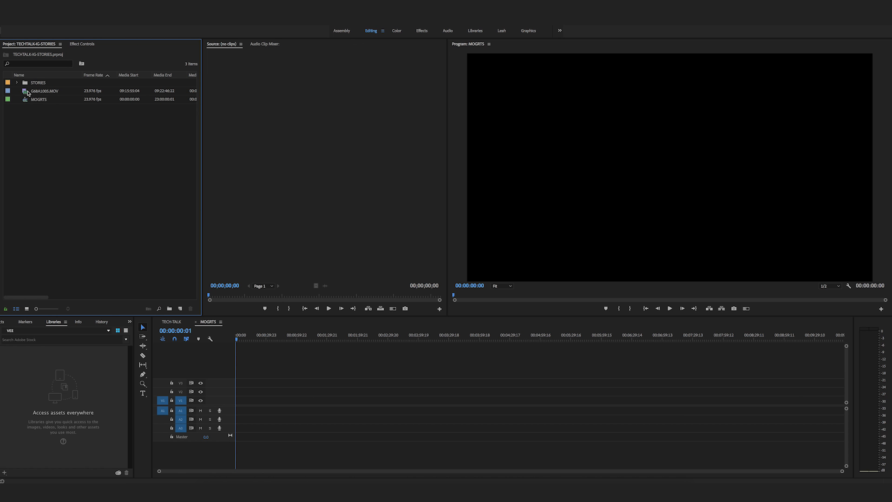
Step: Add G68A1005.MOV to the MOGRTS timeline and scrub through it in the Graphics workspace
drag(41, 91, 248, 404)
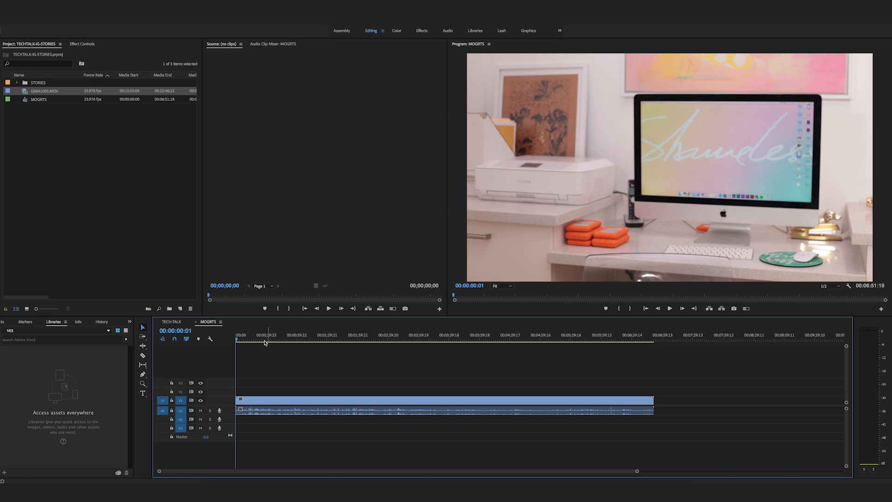
click(257, 339)
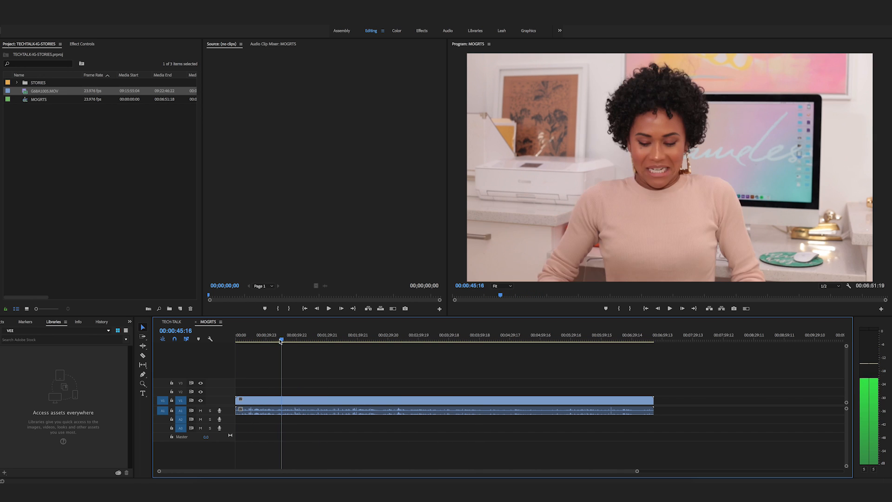
click(528, 31)
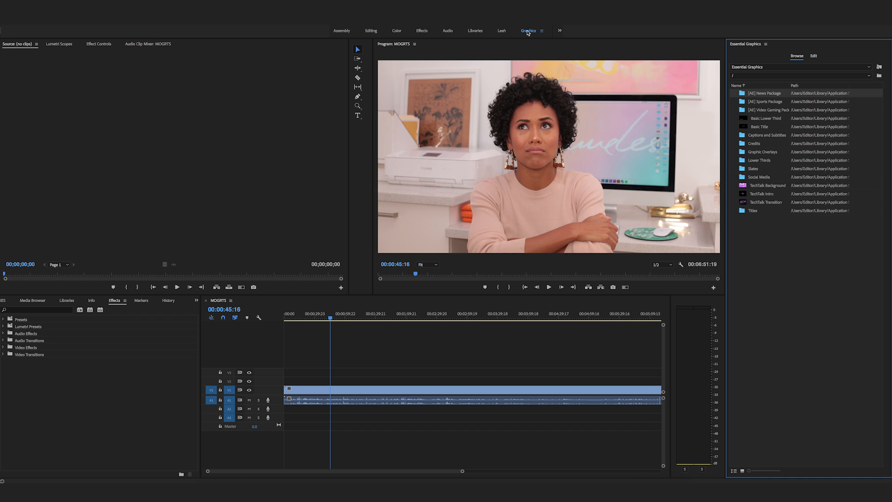
mouse_move(688, 281)
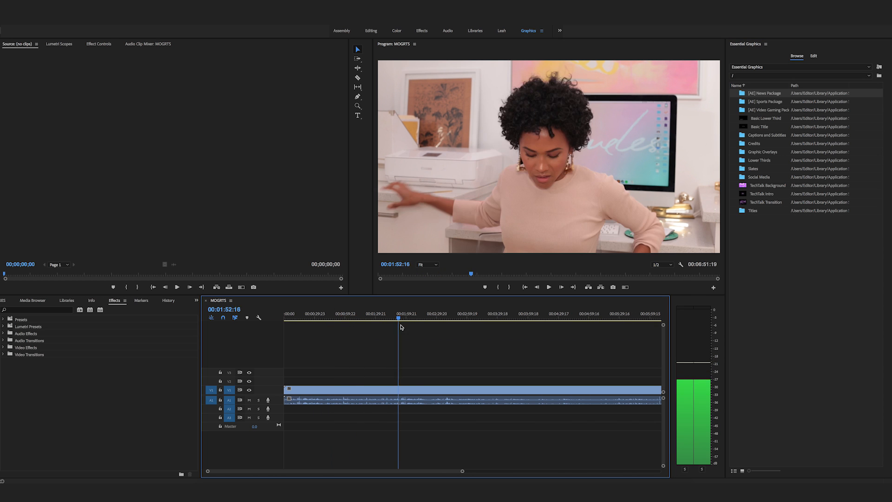
click(440, 314)
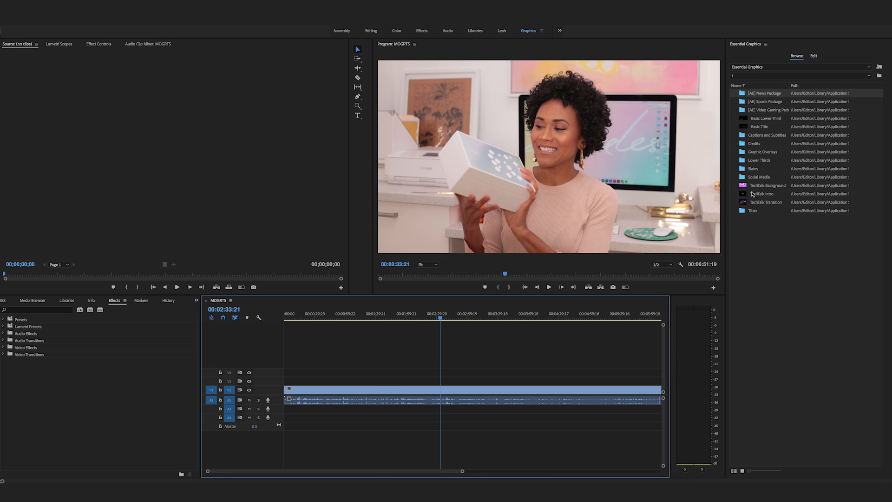
mouse_move(753, 208)
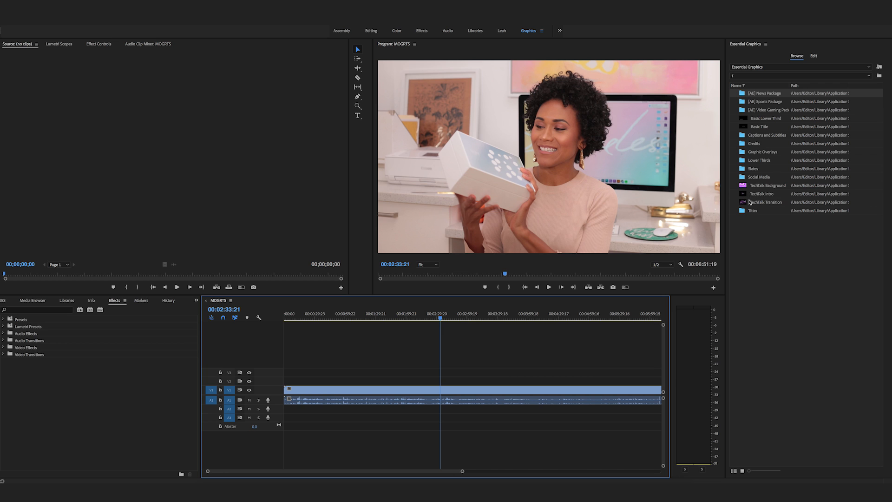
click(765, 193)
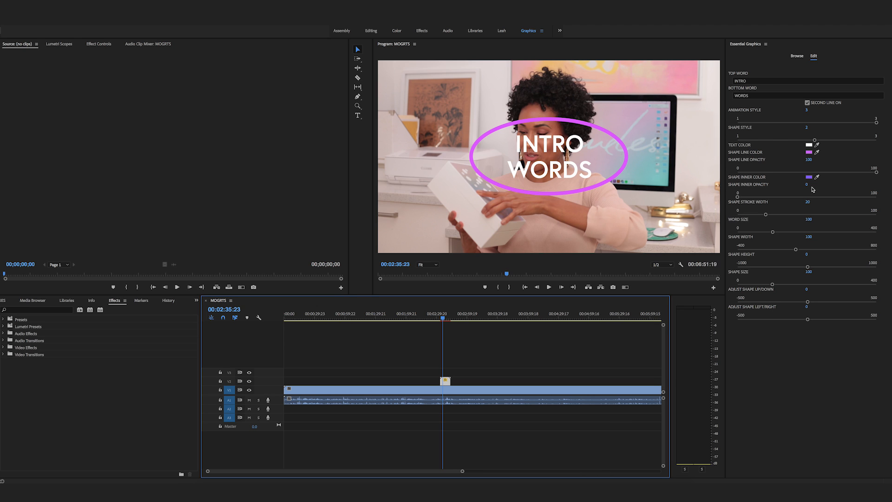
mouse_move(813, 185)
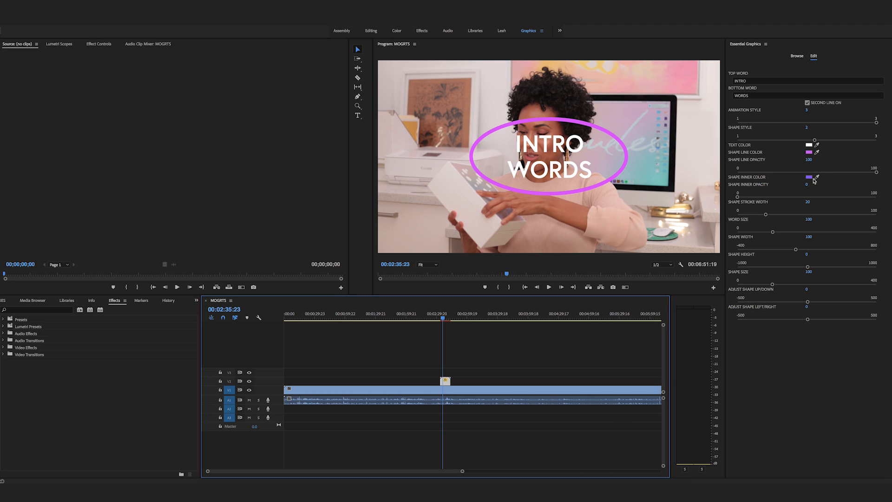
mouse_move(790, 249)
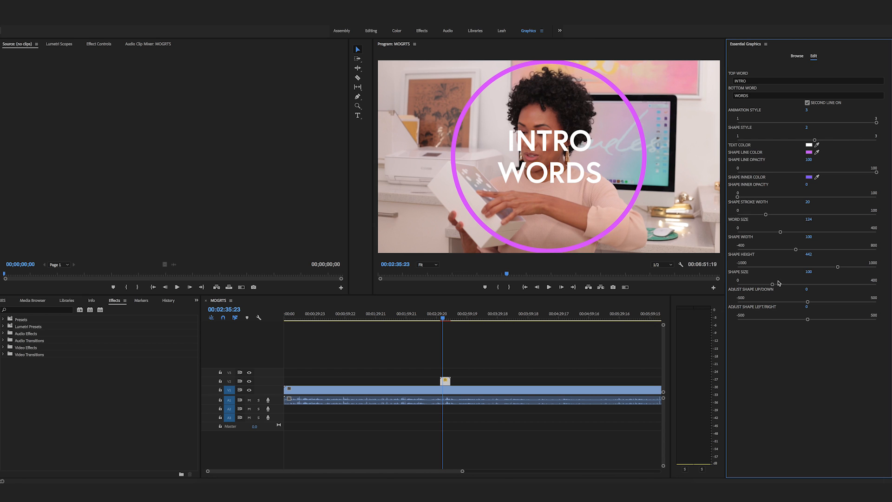
Step: Shrink the circle around INTRO WORDS and choose a new outline colour
drag(831, 281, 807, 281)
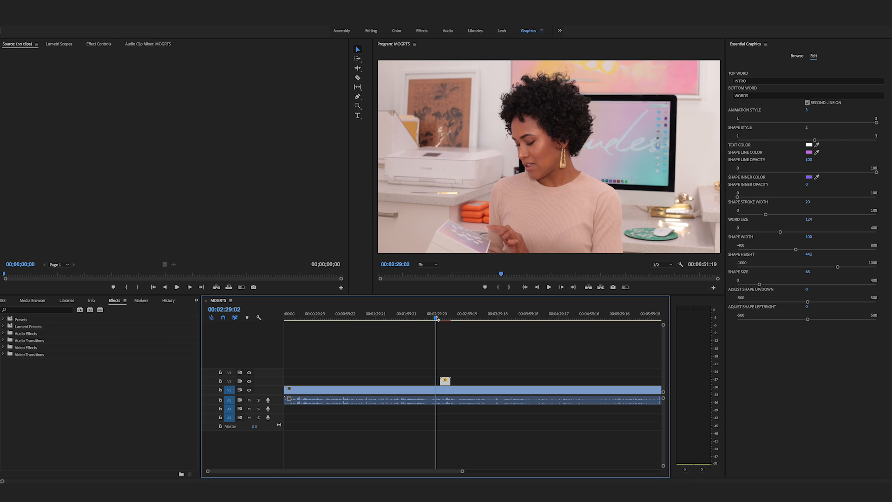
click(547, 287)
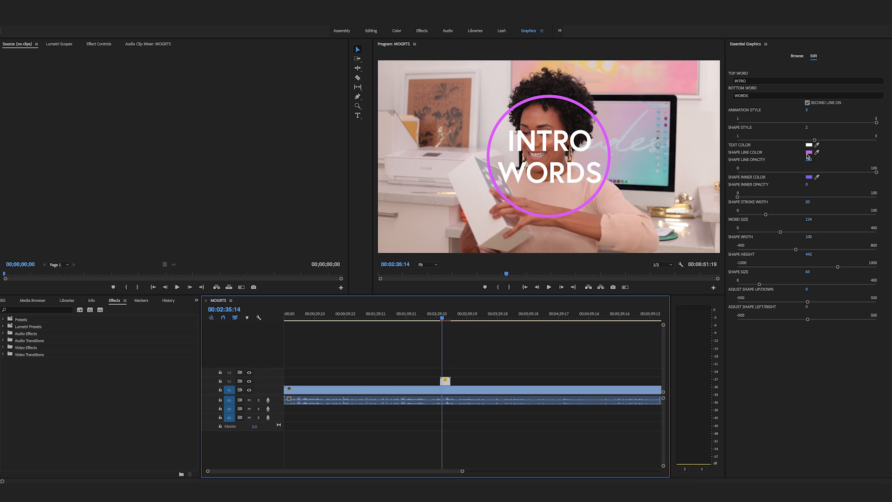
click(809, 153)
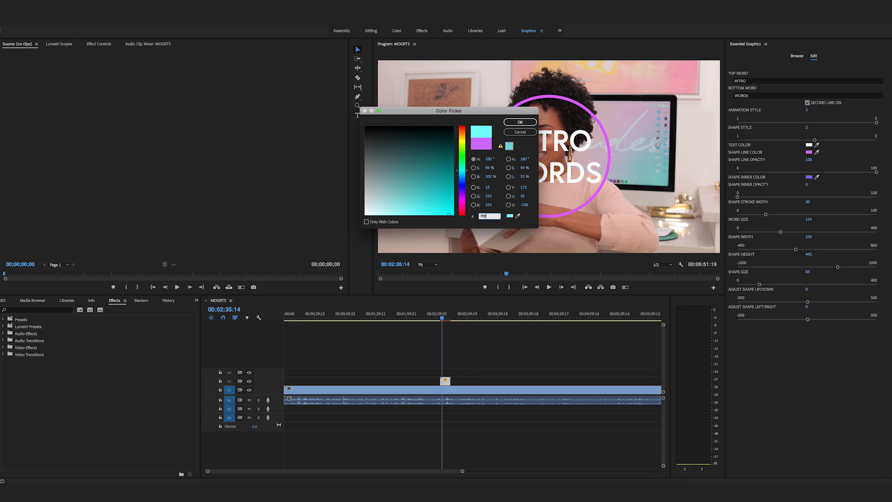
Step: Make the circle outline white and raise the purple inner fill opacity to about 71
click(518, 122)
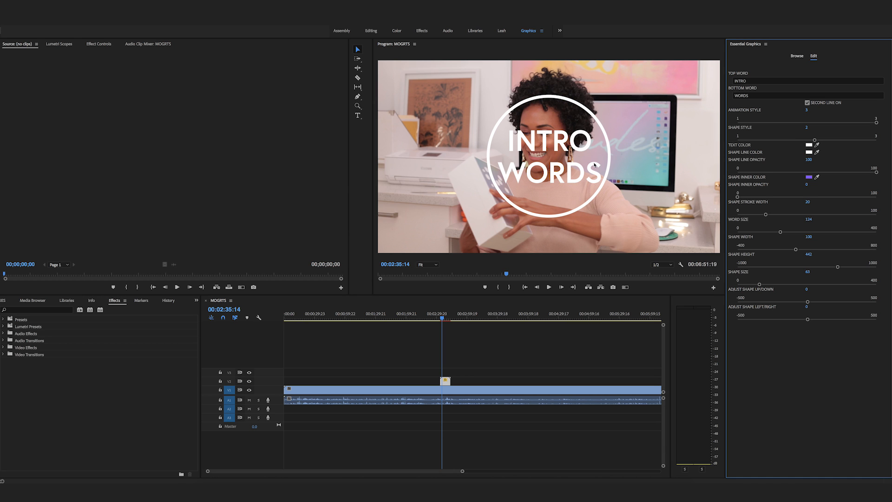
mouse_move(831, 197)
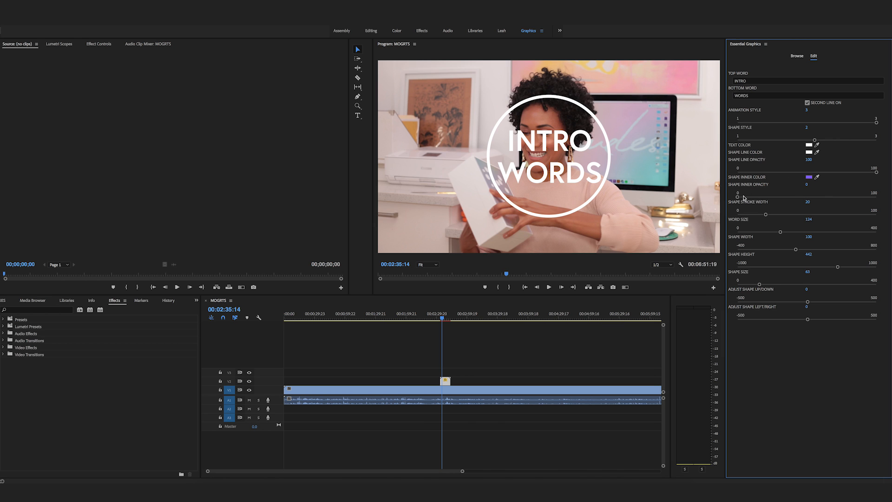
drag(740, 193, 783, 192)
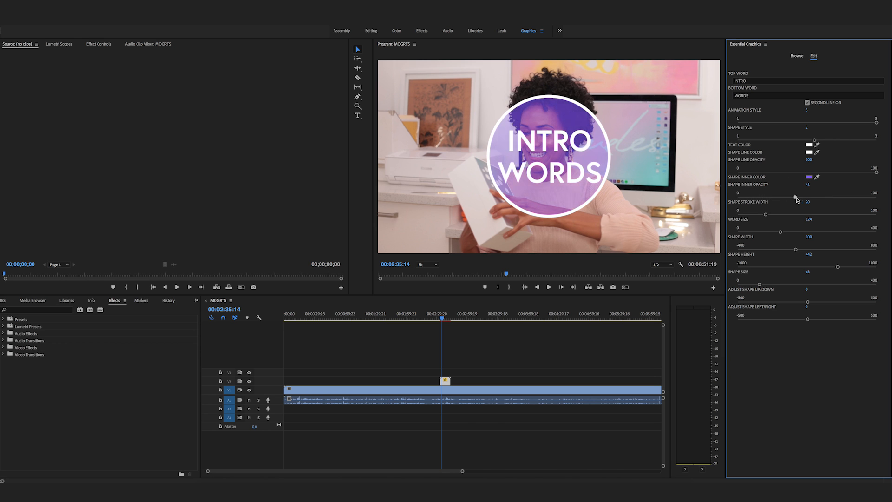
drag(781, 191, 822, 192)
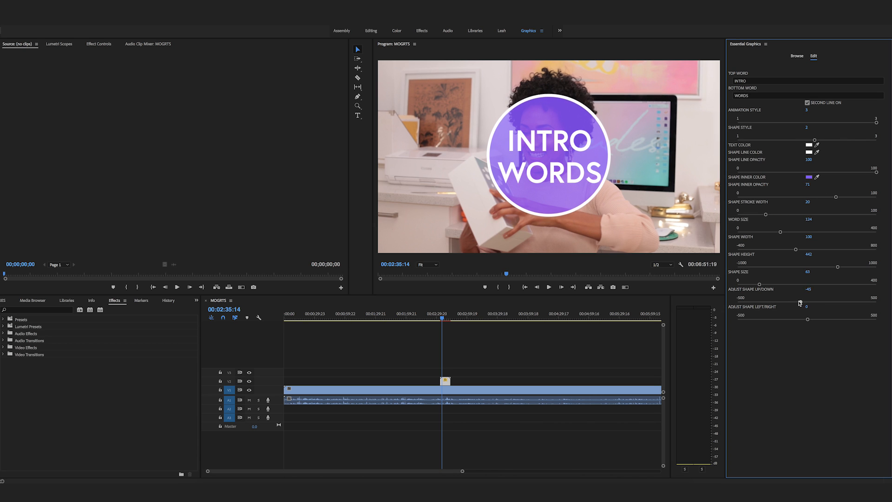
drag(799, 302, 803, 303)
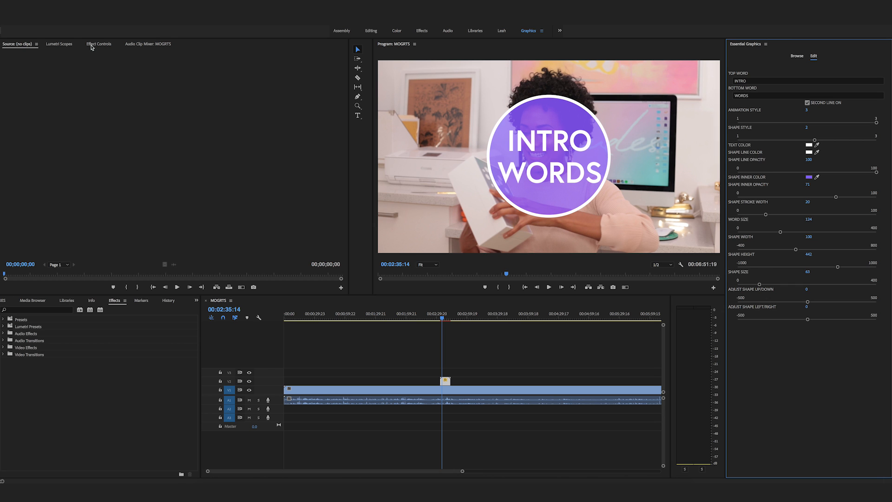
Step: Set the graphic's Motion Position to 400, 703 in Effect Controls
click(99, 44)
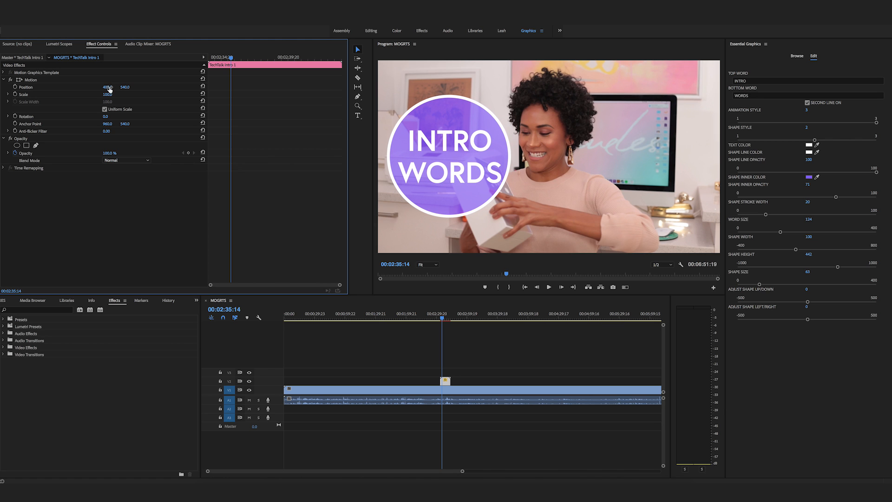
drag(124, 87, 124, 87)
text(703)
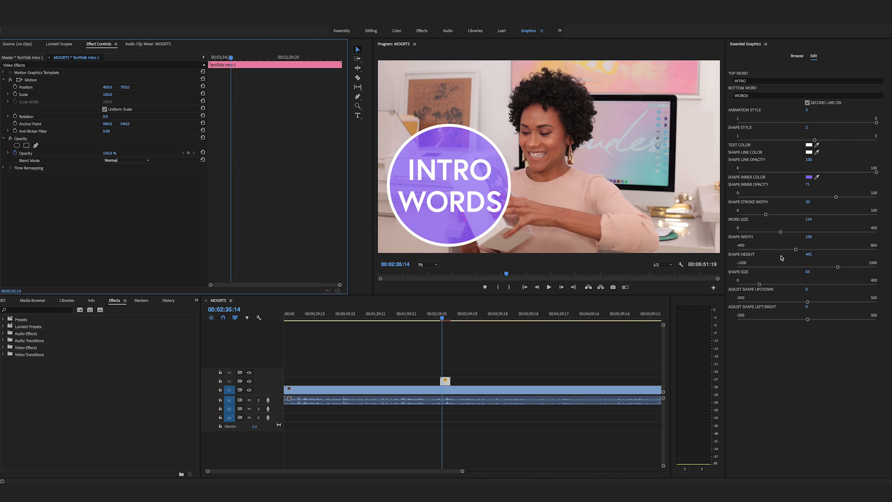
drag(799, 255, 792, 255)
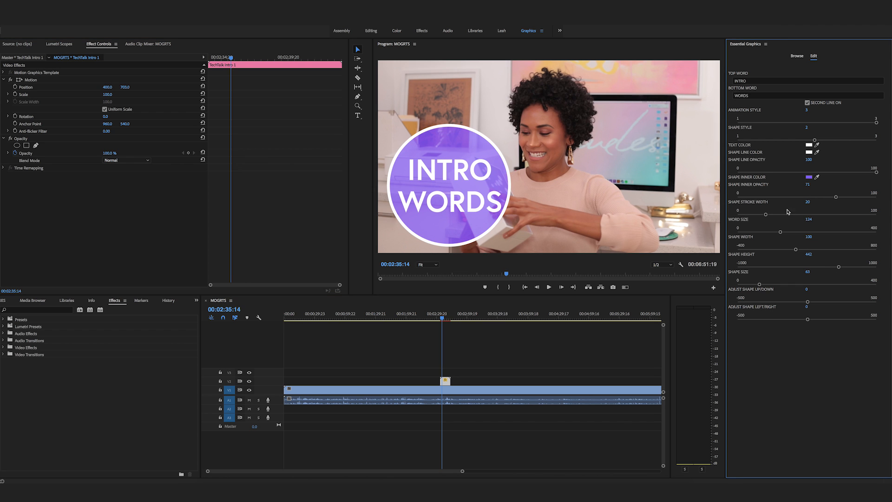
drag(781, 231, 772, 231)
text(L16)
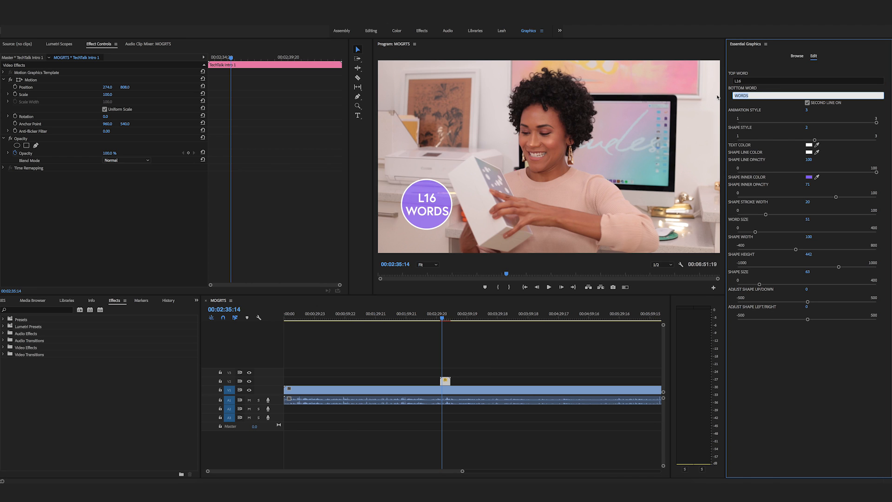
Step: Enter CAMERA as the bottom word so the title reads L16 CAMERA
text(CAMERA)
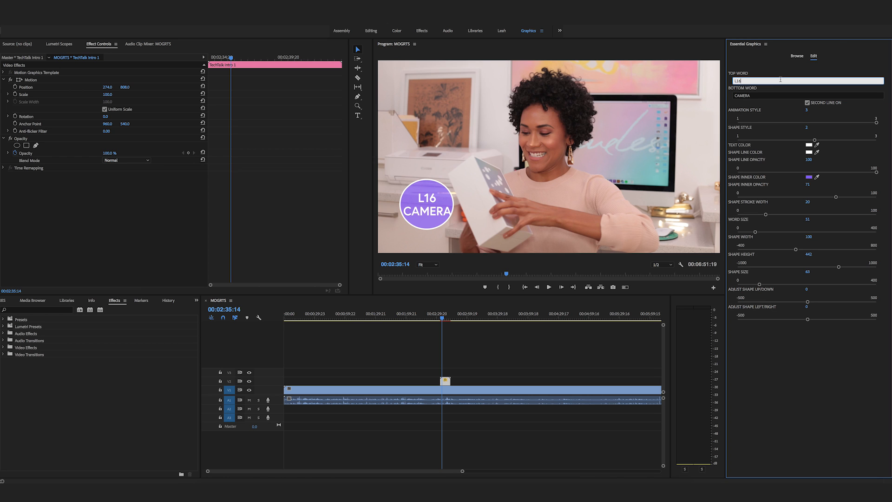
mouse_move(826, 206)
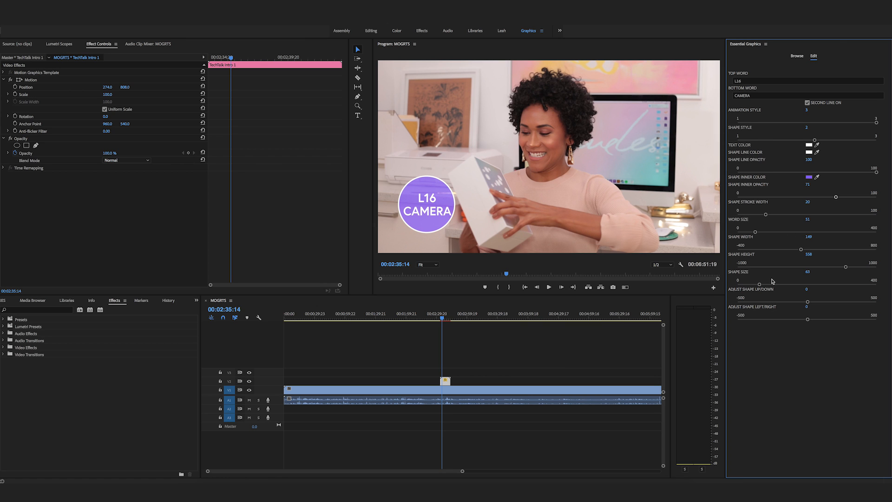
mouse_move(766, 206)
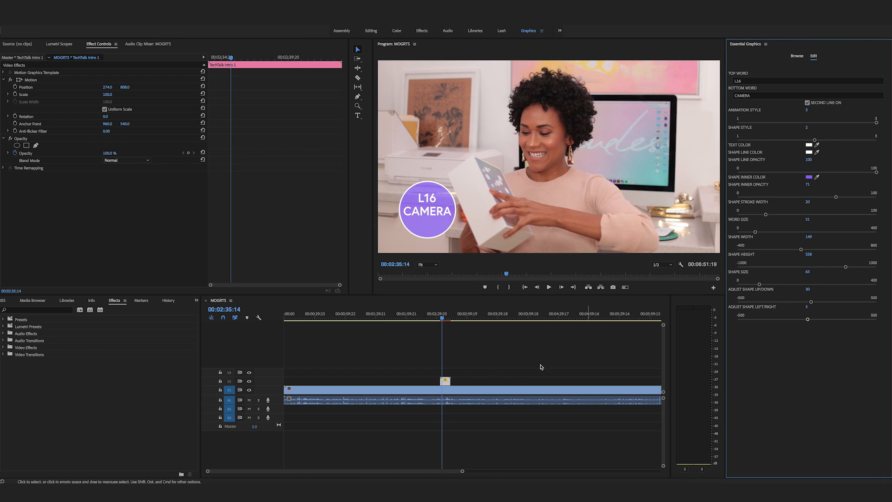
mouse_move(449, 382)
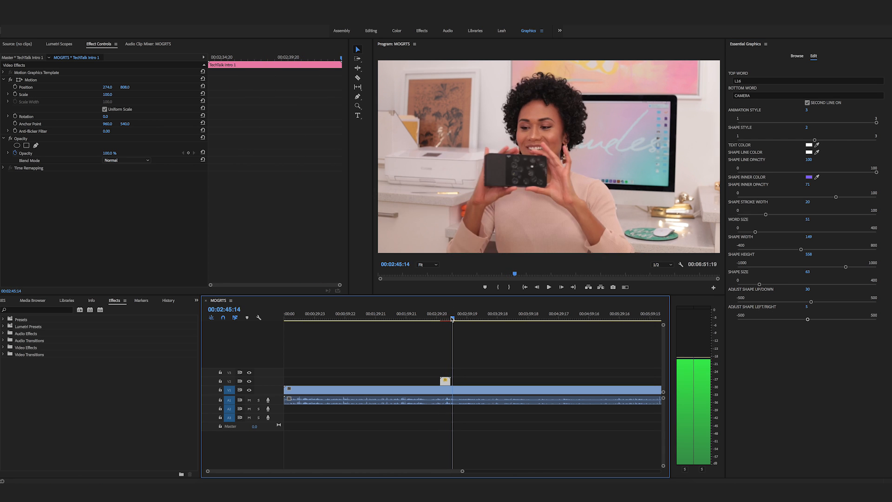
Step: Stop playback and trim the end of the L16 CAMERA title clip
click(548, 287)
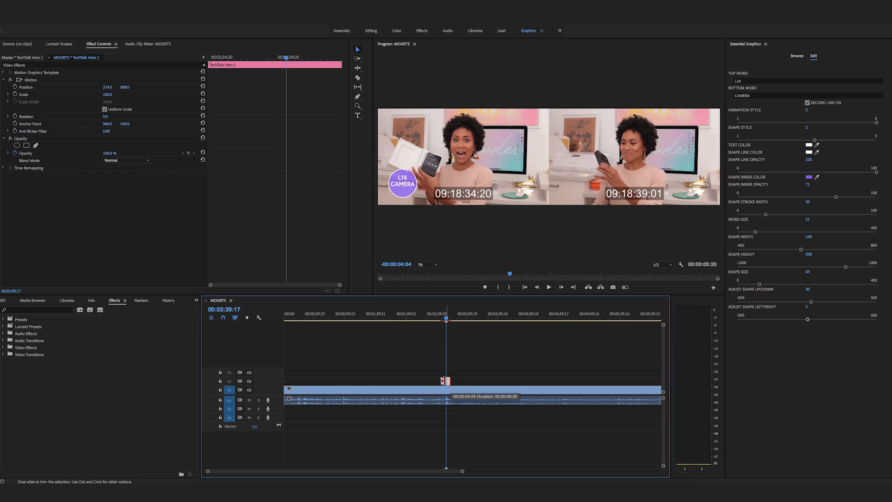
click(548, 286)
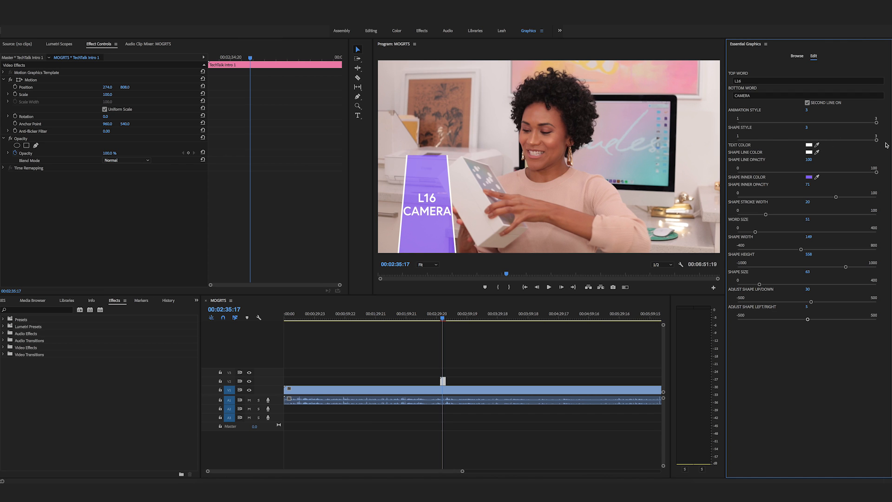
mouse_move(770, 217)
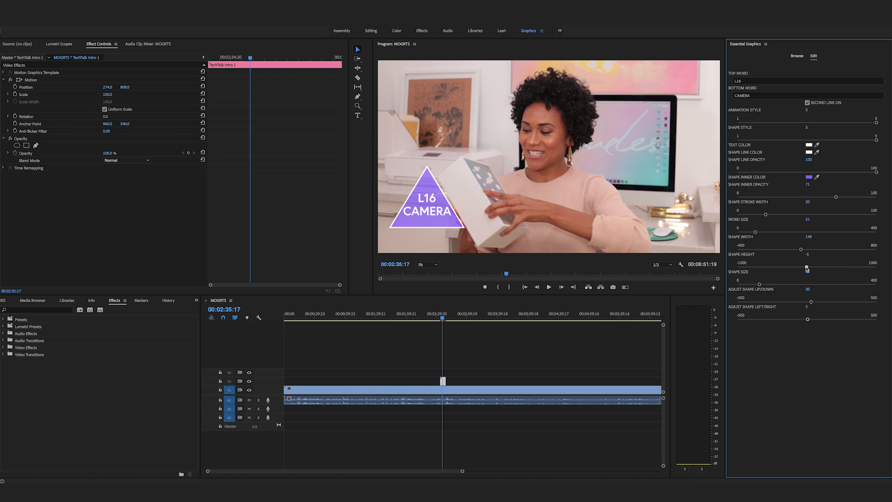
Step: Set Shape Height to 0 and give the shape a lower-opacity black inner fill
drag(806, 259, 807, 259)
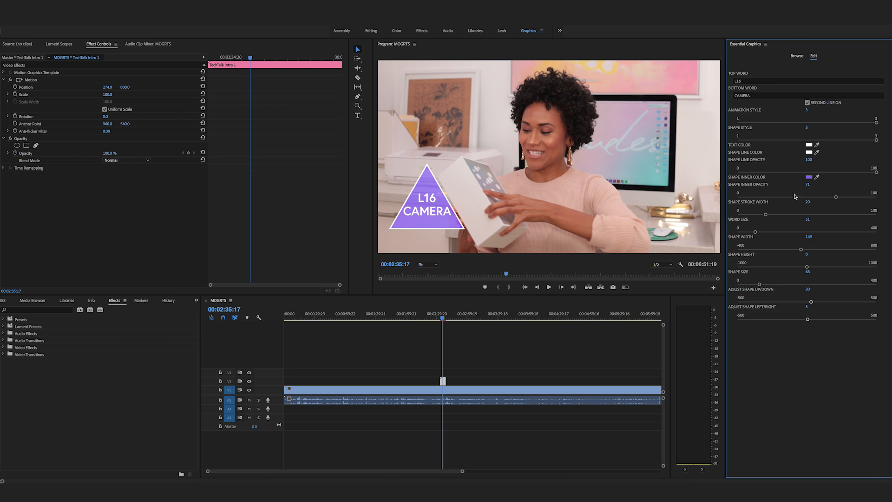
drag(837, 193, 773, 193)
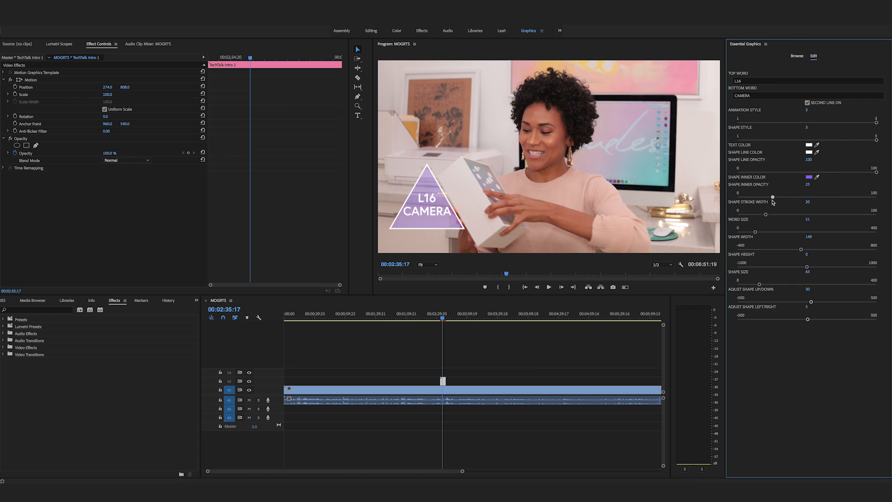
click(809, 179)
text(0)
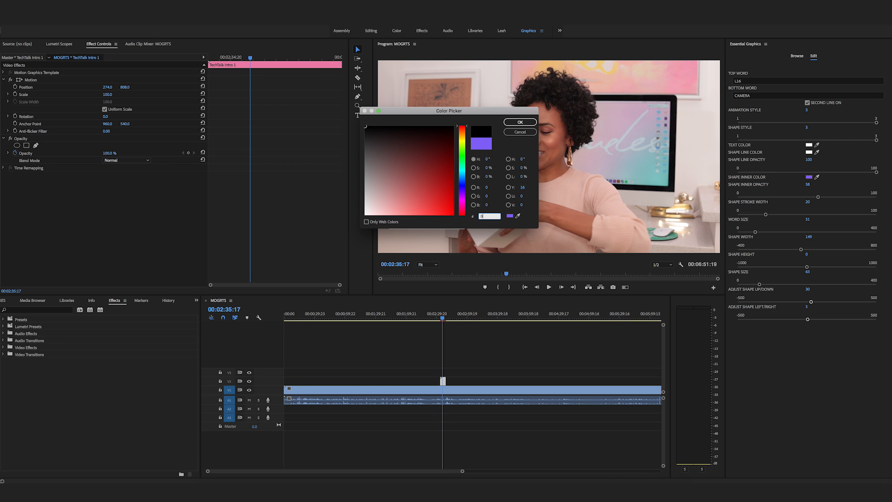
click(518, 122)
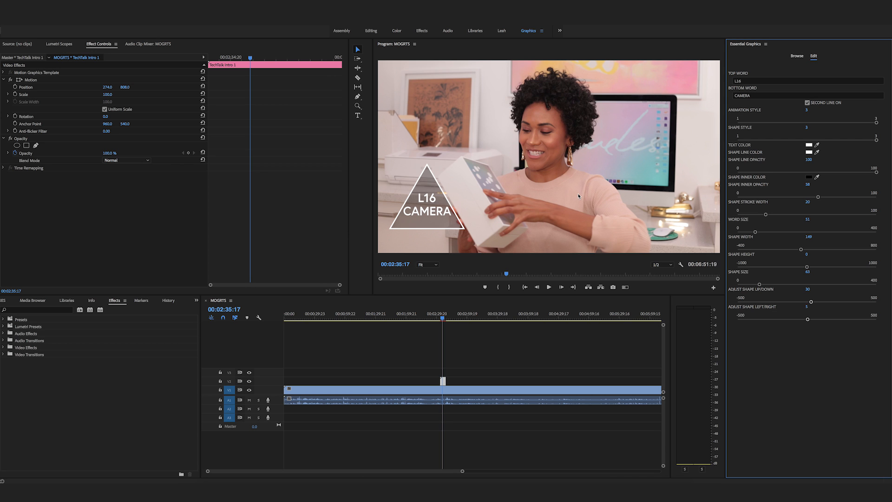
mouse_move(799, 192)
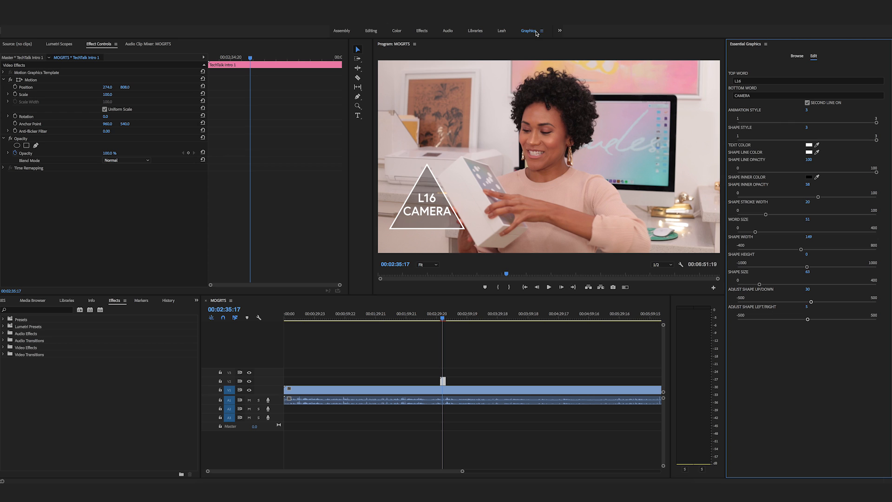
Step: Drag the TechTalk Background template from Essential Graphics Browse onto a track above the clip's end
click(541, 30)
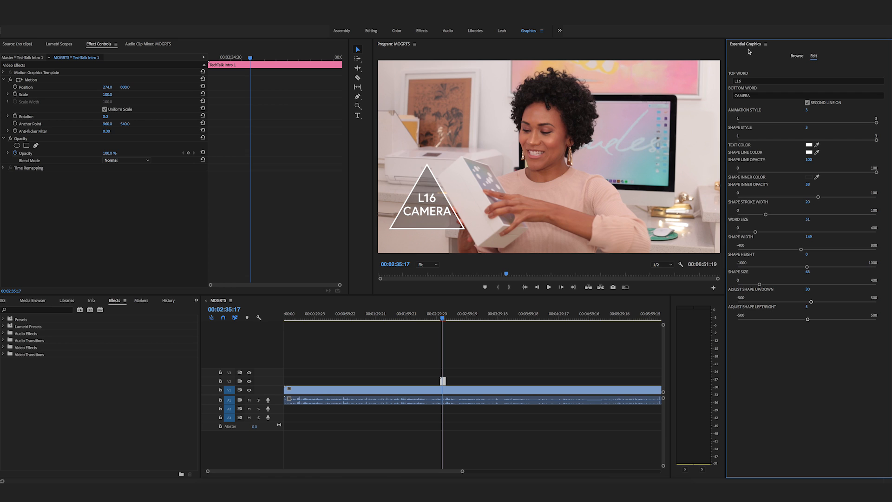
mouse_move(797, 57)
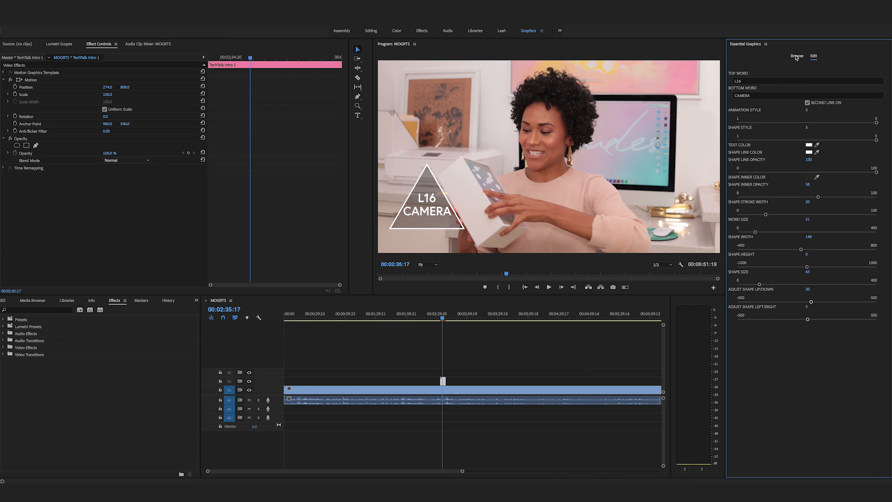
click(796, 56)
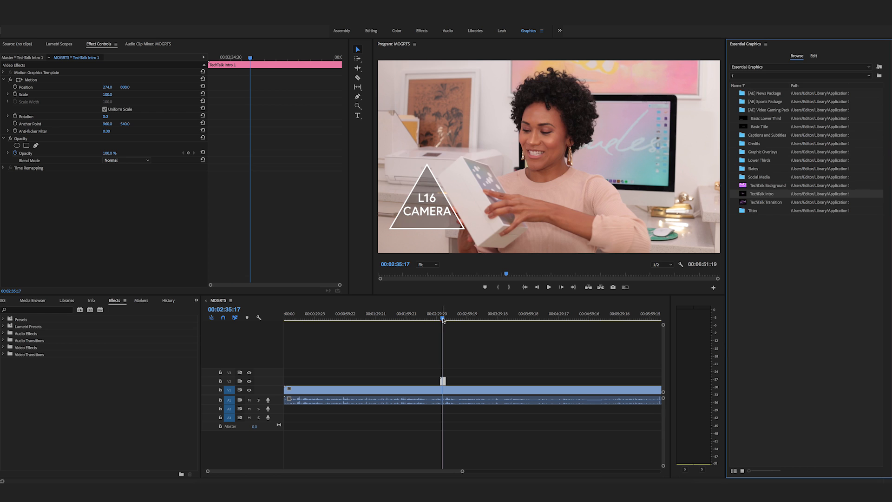
click(813, 55)
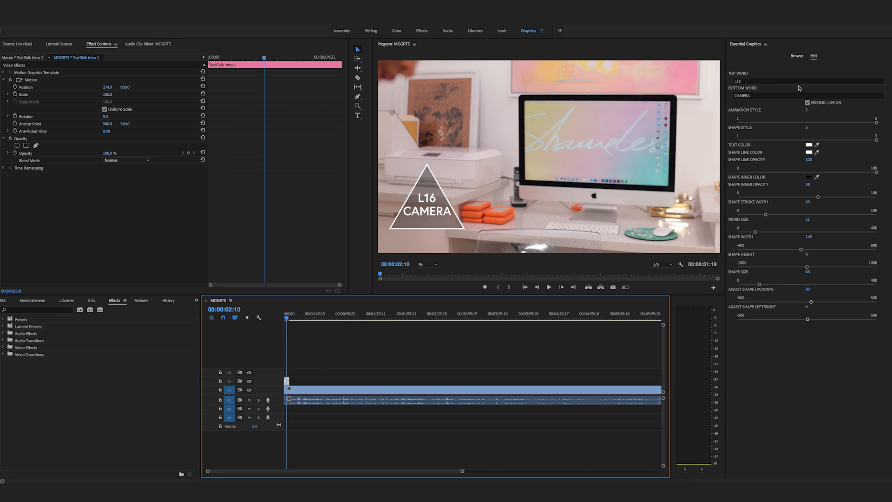
click(796, 56)
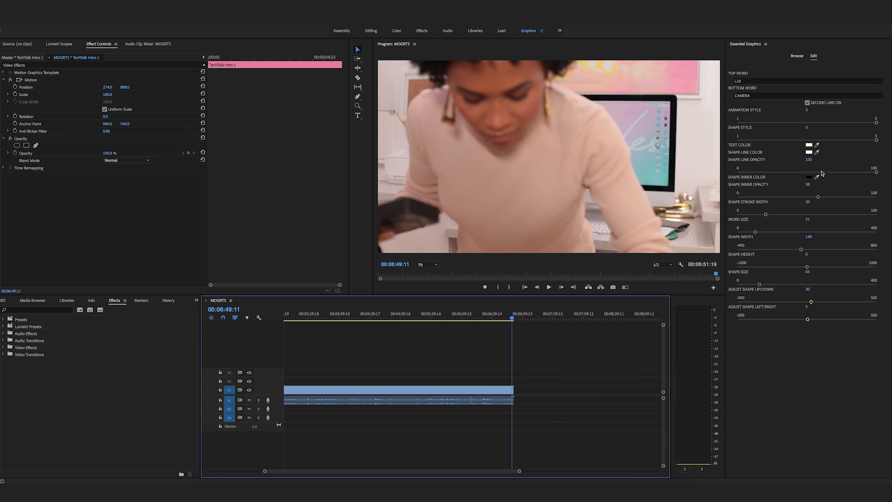
click(796, 56)
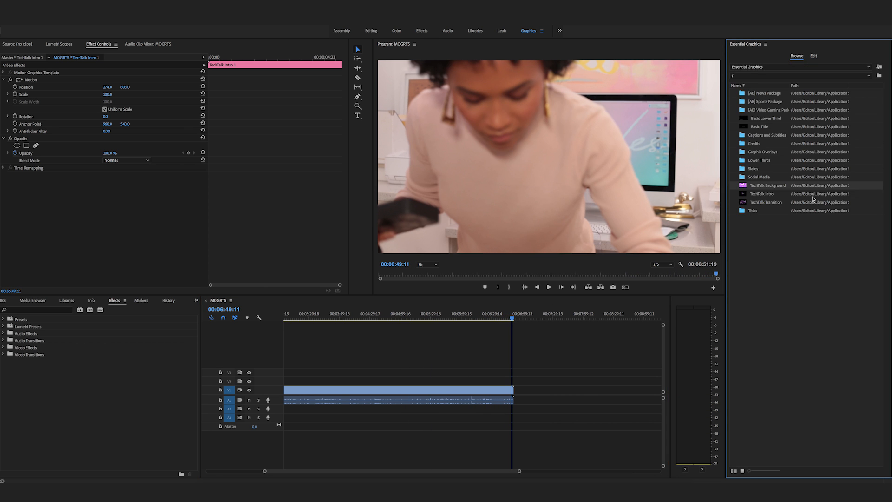
click(814, 55)
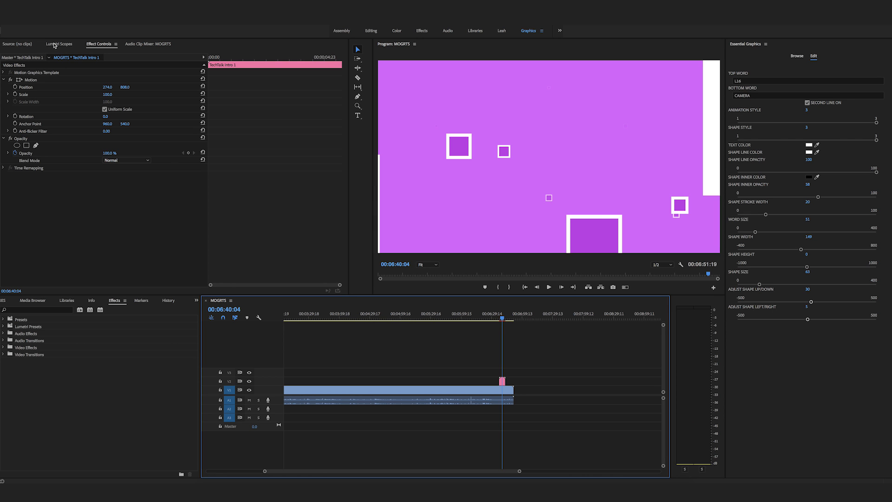
Step: In the Editing workspace, load G6BA1005.MOV in the Source monitor and skim for a usable section
click(370, 31)
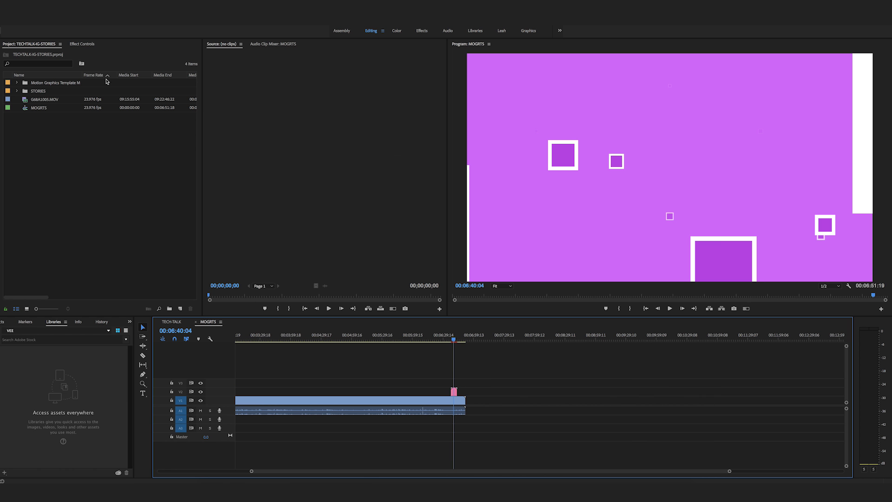
click(38, 99)
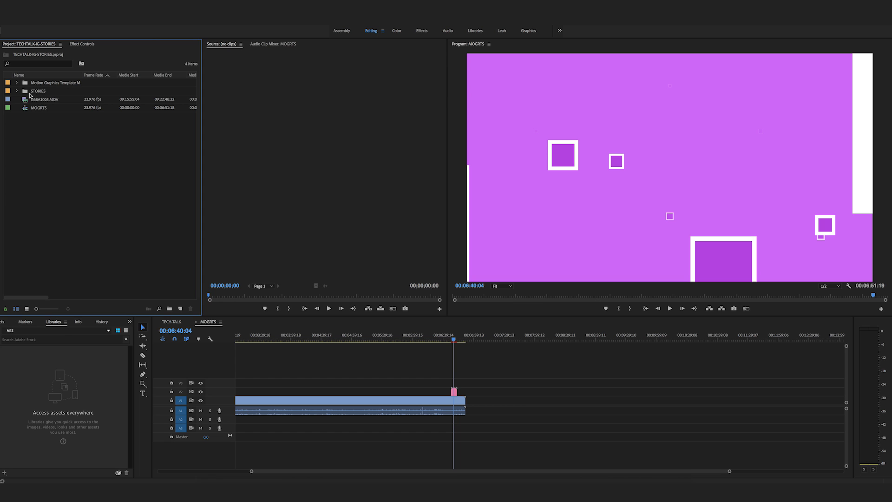
click(43, 98)
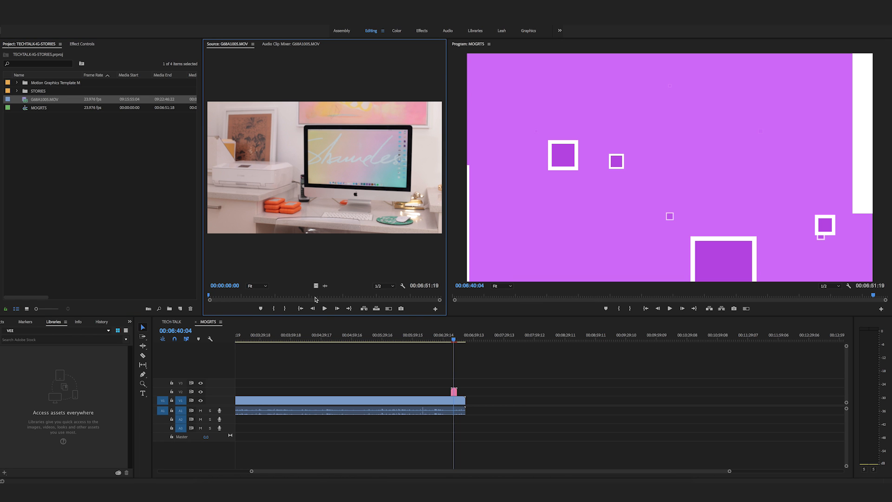
drag(208, 298, 262, 299)
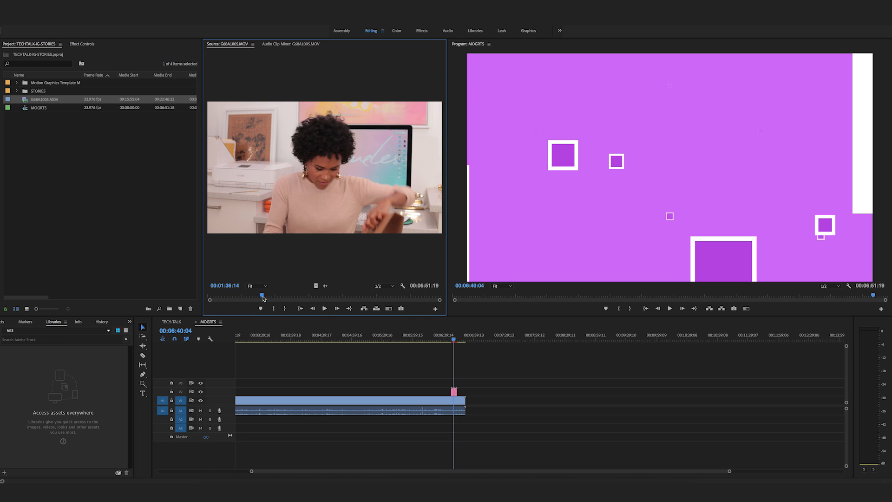
drag(263, 299, 280, 297)
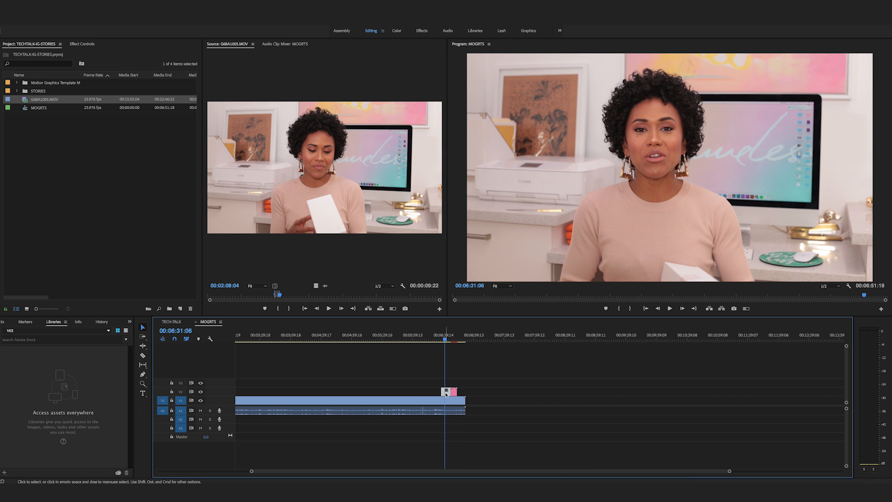
Step: Set the placed presenter clip on V3 to Scale 35 and Position X 620
click(82, 43)
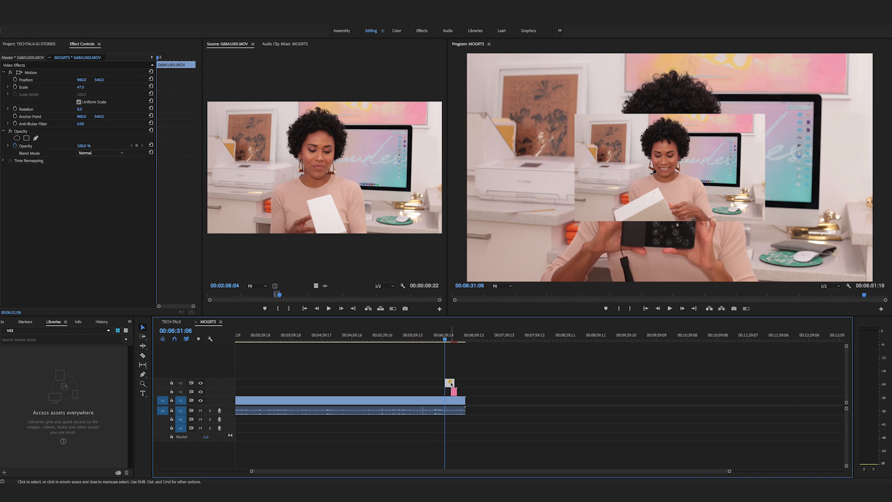
drag(450, 383, 458, 387)
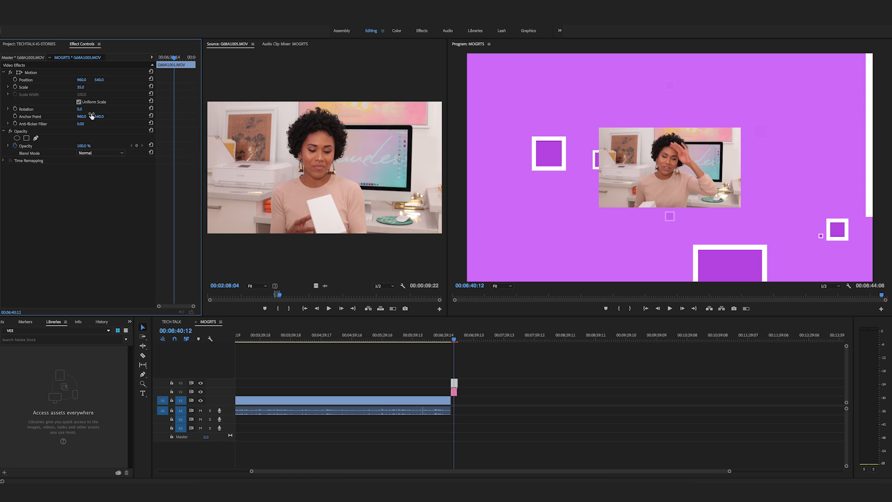
drag(81, 79, 75, 79)
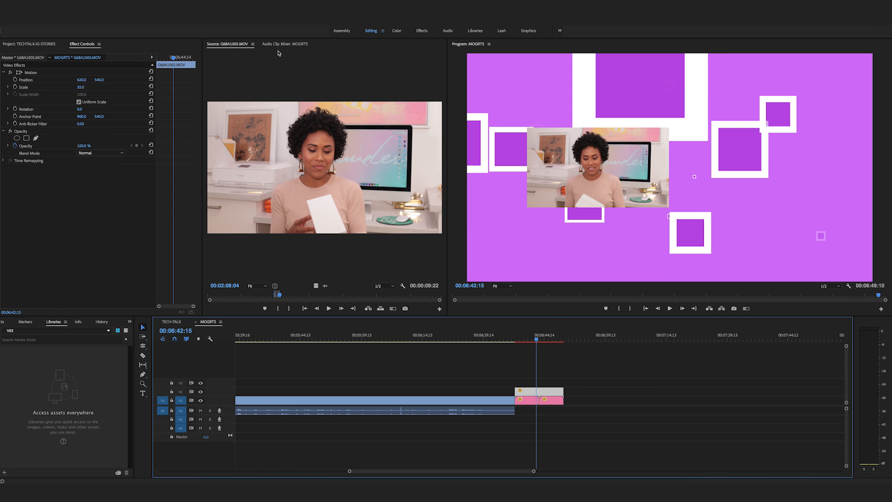
Step: In the Graphics workspace, select the TechTalk Background clip and set Background Color to black
click(528, 31)
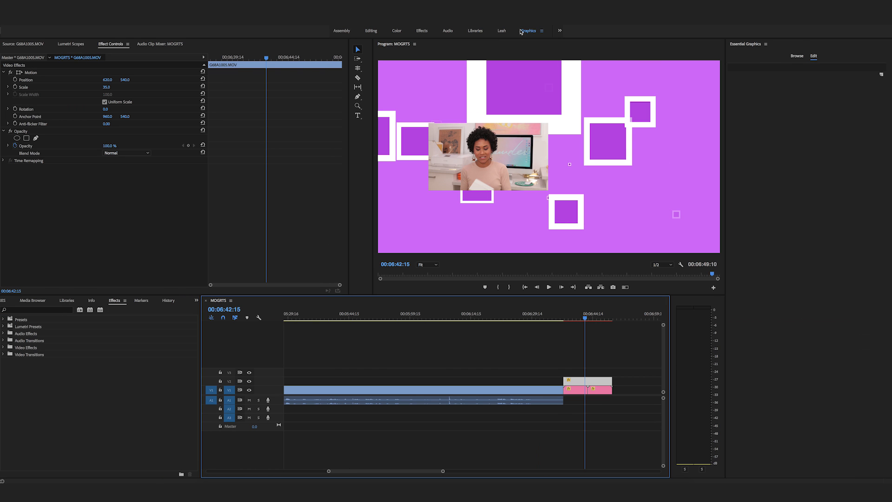
mouse_move(876, 99)
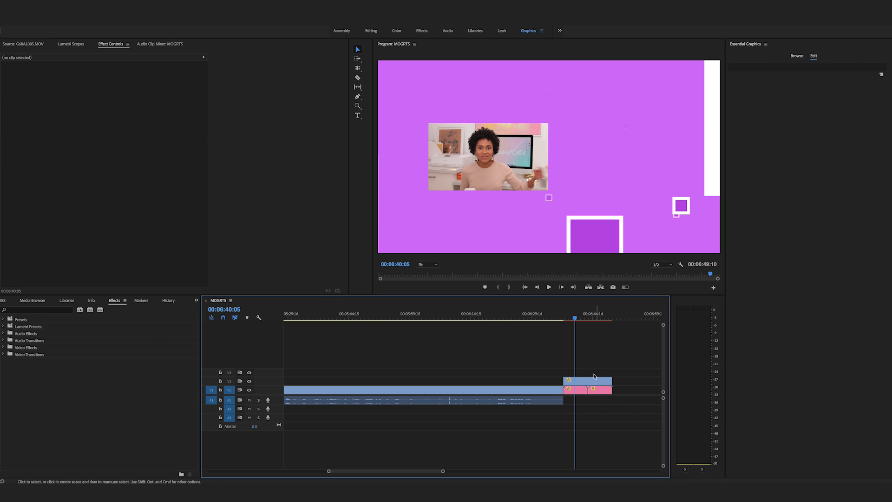
click(586, 381)
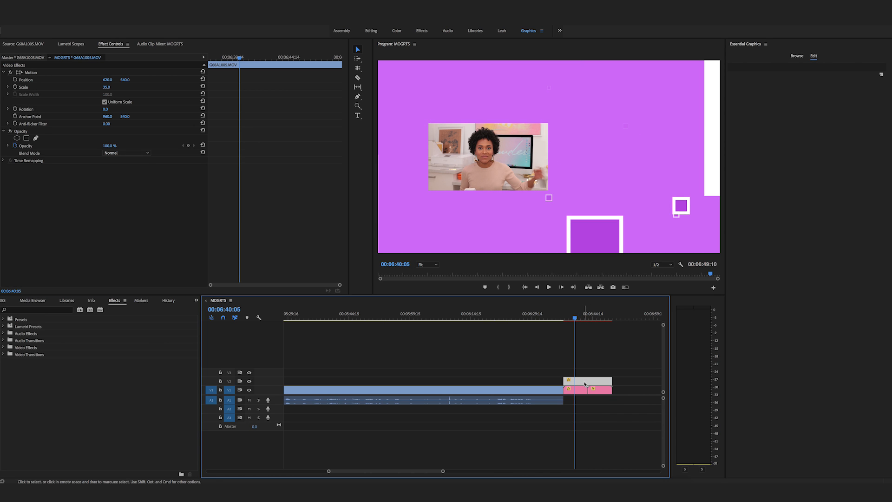
click(591, 381)
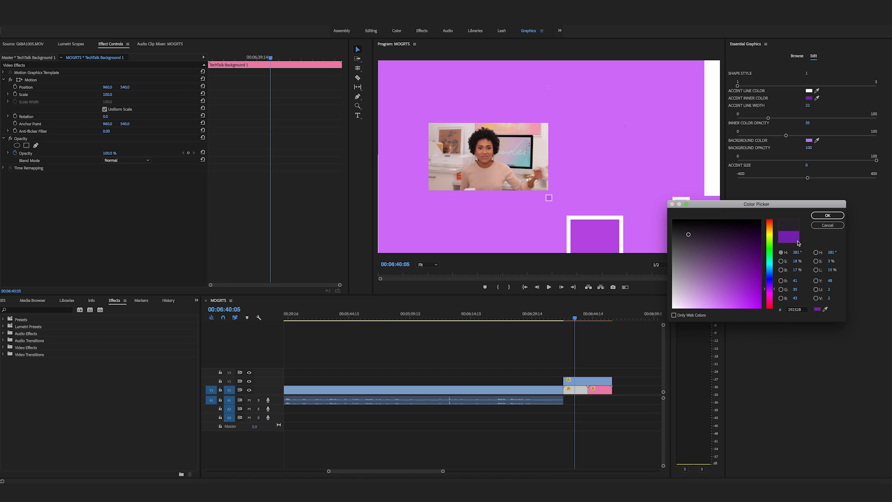
click(827, 216)
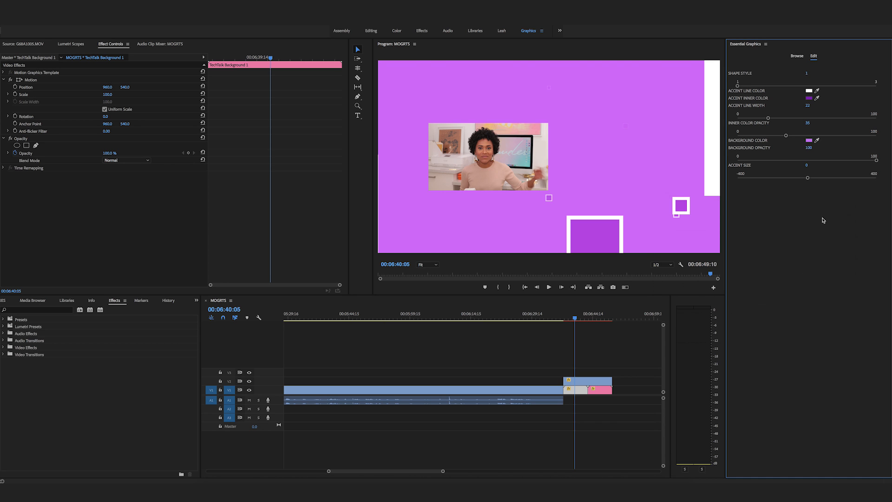
click(807, 98)
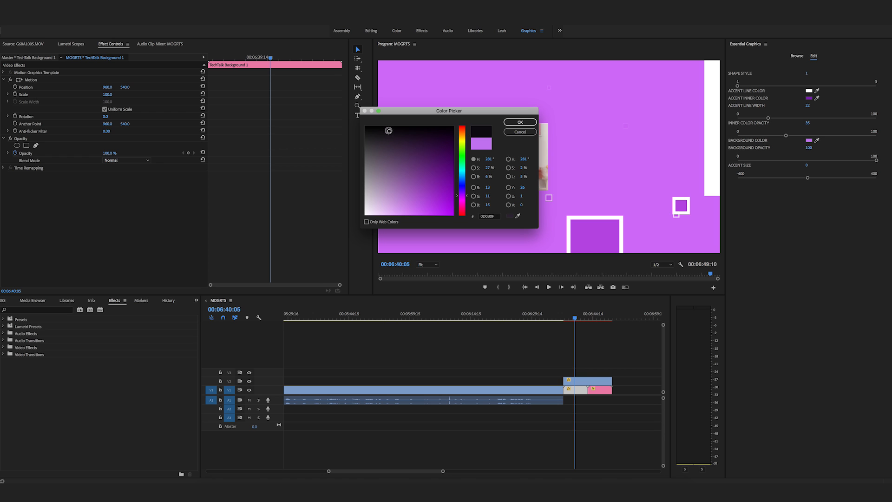
click(518, 122)
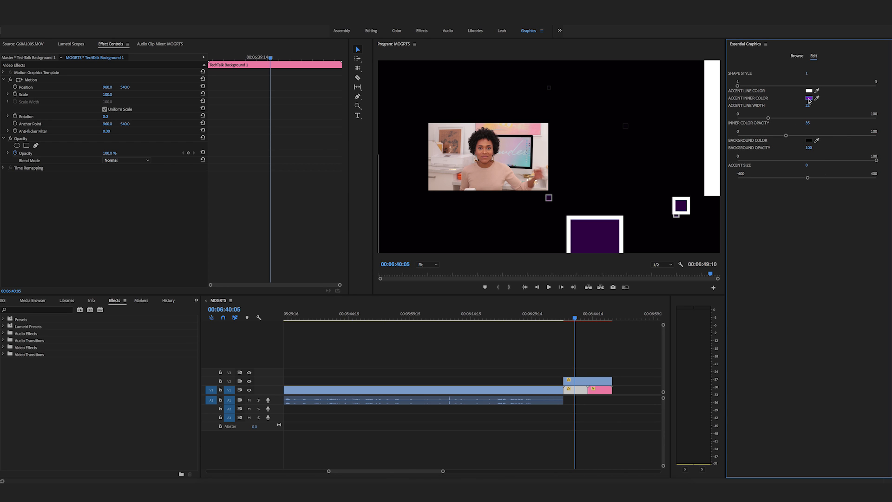
Step: Set the background's Accent Inner Color to white and Accent Line Width to 100
click(808, 100)
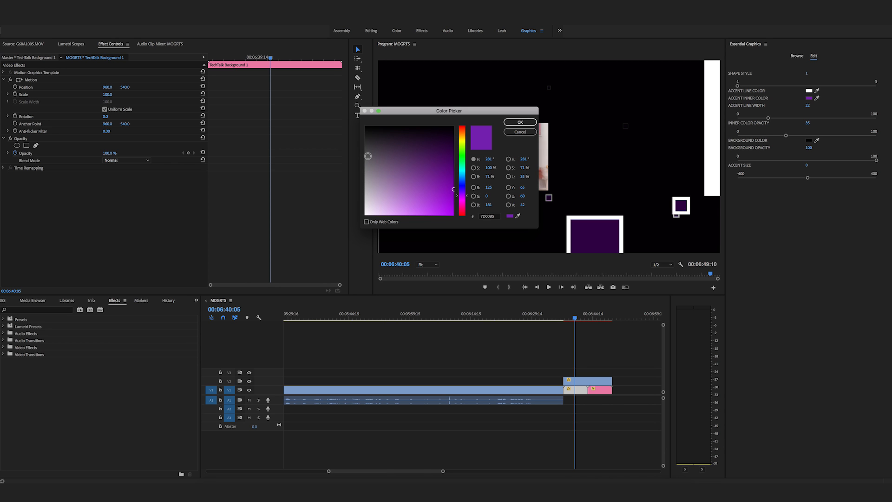
click(518, 121)
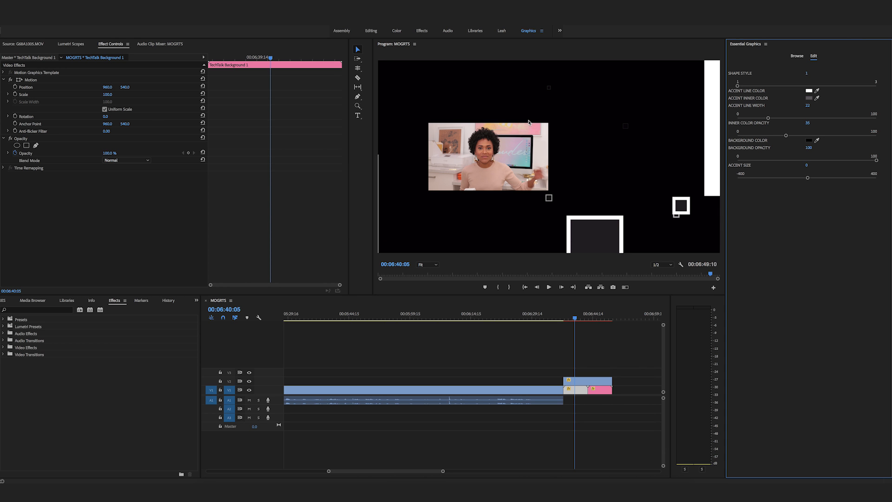
click(548, 287)
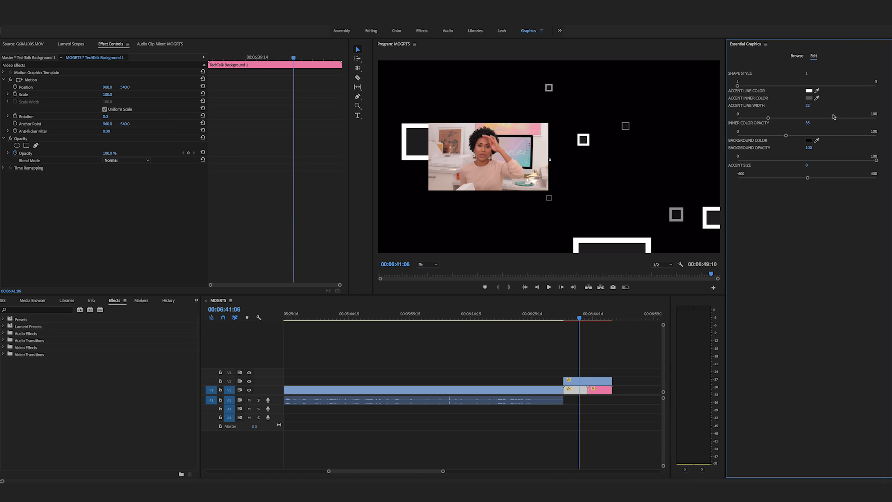
click(808, 91)
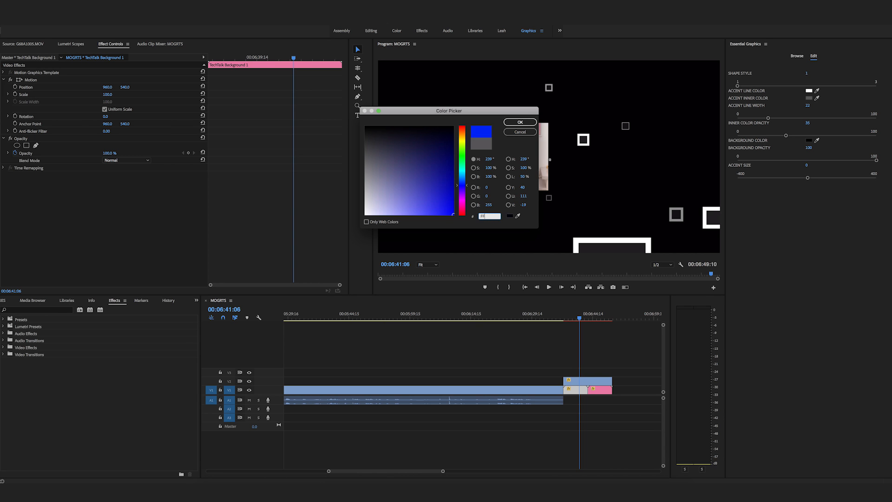
click(519, 122)
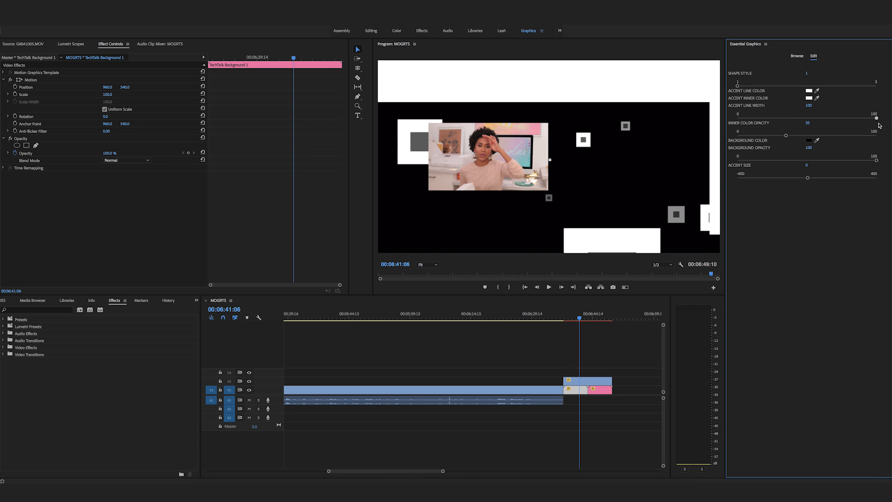
drag(876, 117, 786, 117)
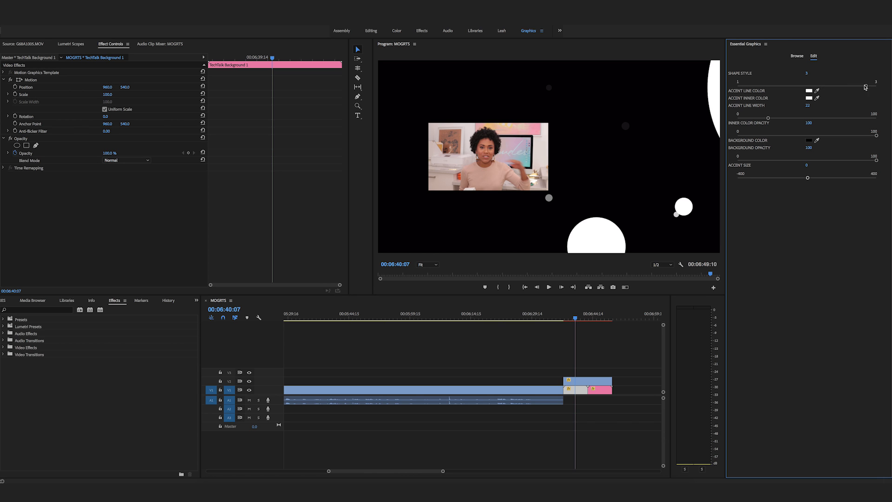
Step: Drag the Shape Style slider so the background accents become white circles on black
drag(865, 86, 823, 86)
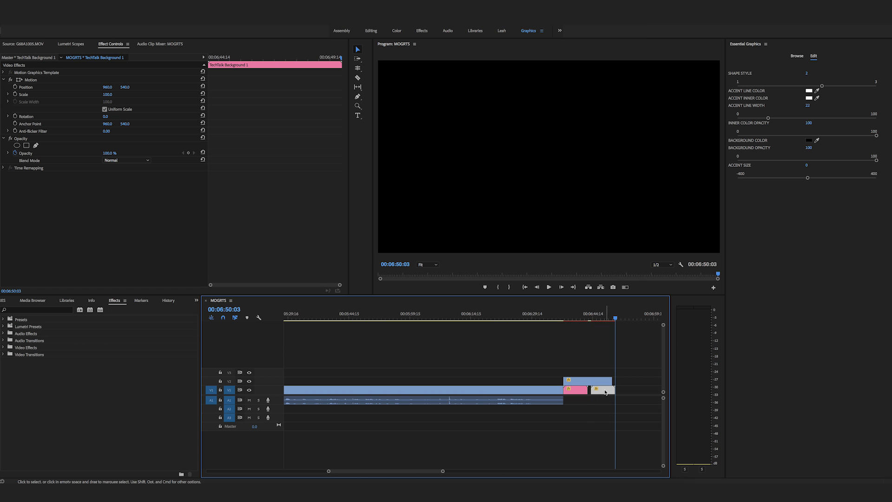
click(580, 314)
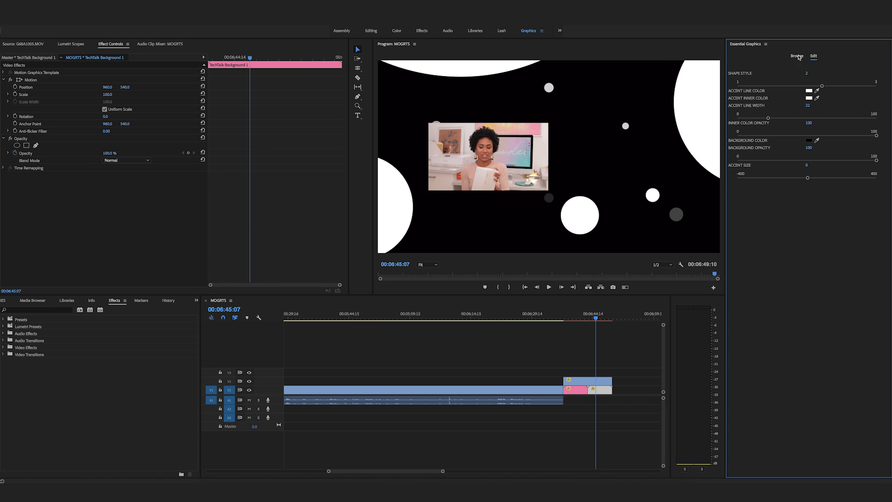
Step: Zoom the timeline to 00:00:53, place the playhead there, and select the G68A1005.MOV clip
click(796, 55)
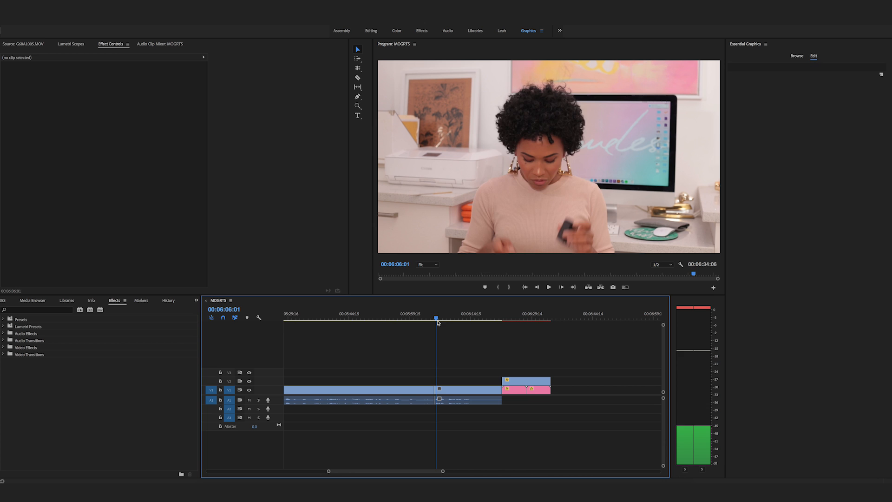
click(400, 322)
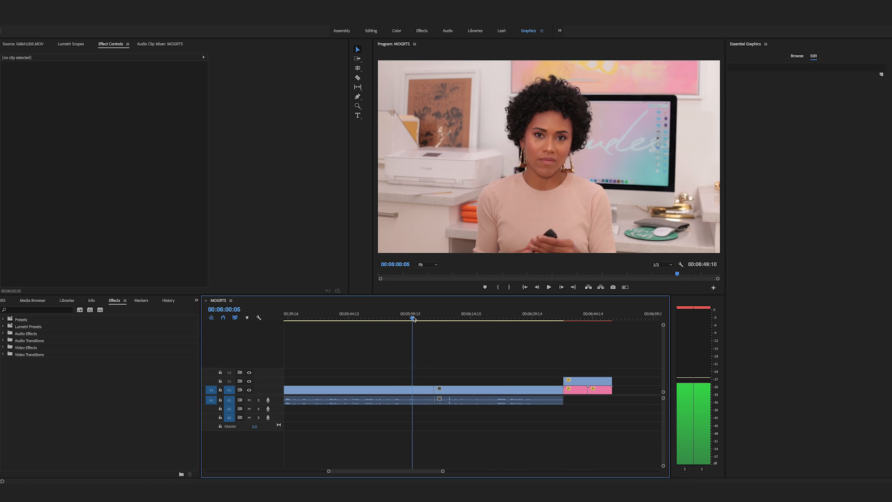
click(342, 320)
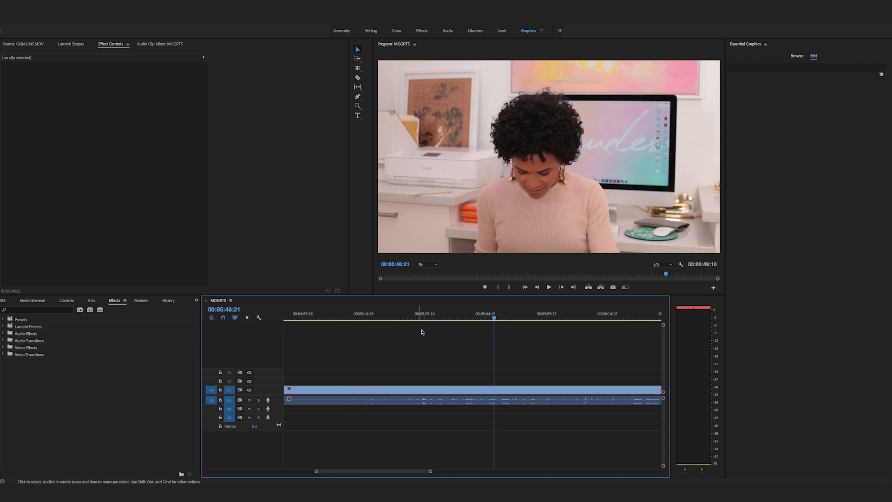
click(387, 317)
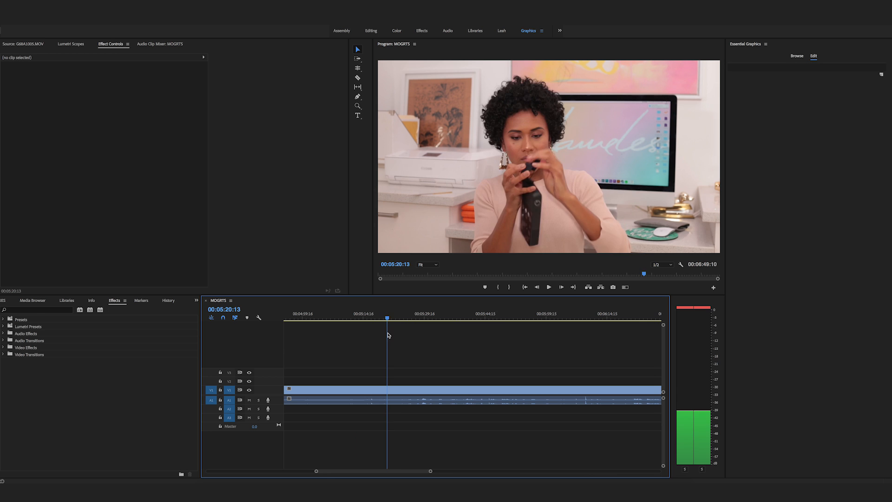
click(357, 78)
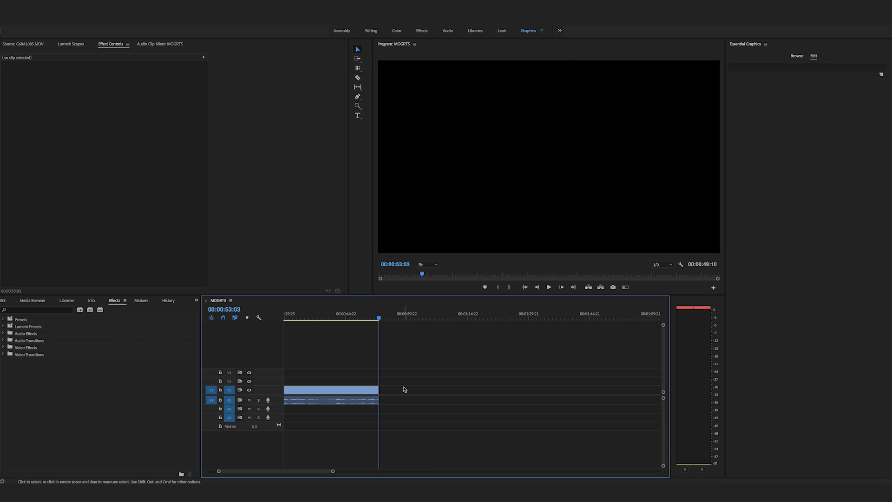
click(547, 287)
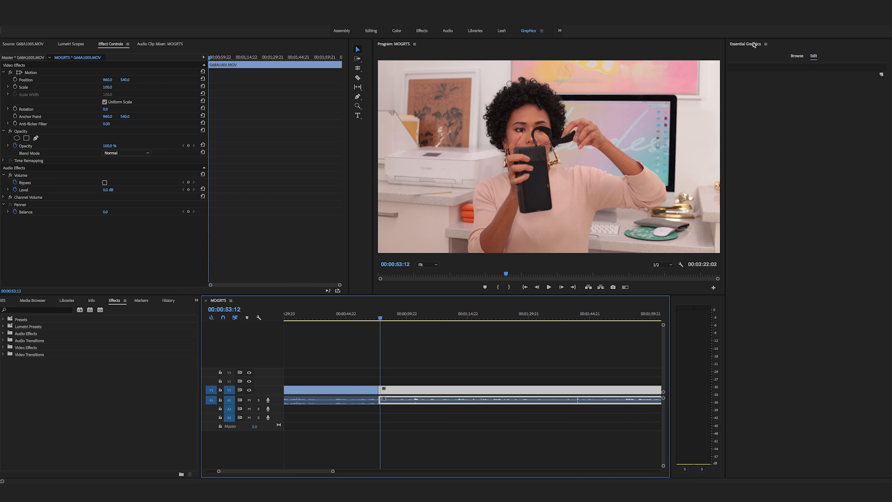
Step: Place TechTalk Transition on V2 at the playhead and change its text to STEP 1
click(796, 55)
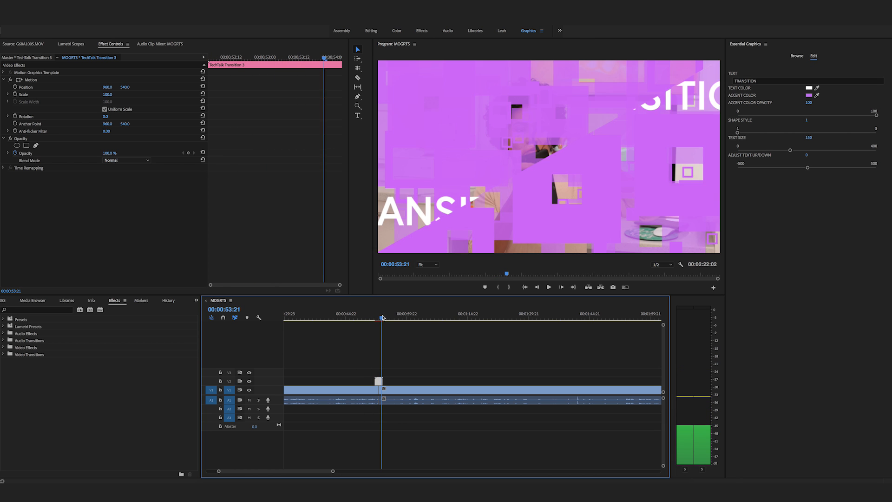
click(378, 313)
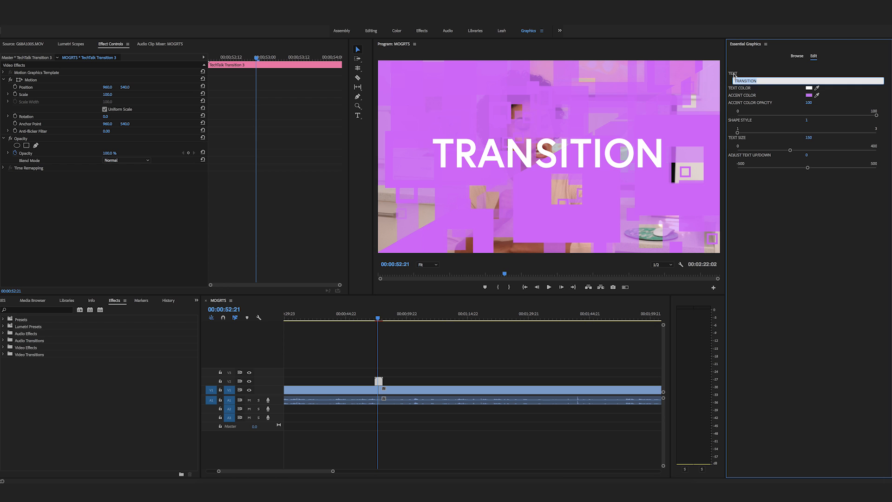
text(STEP 1)
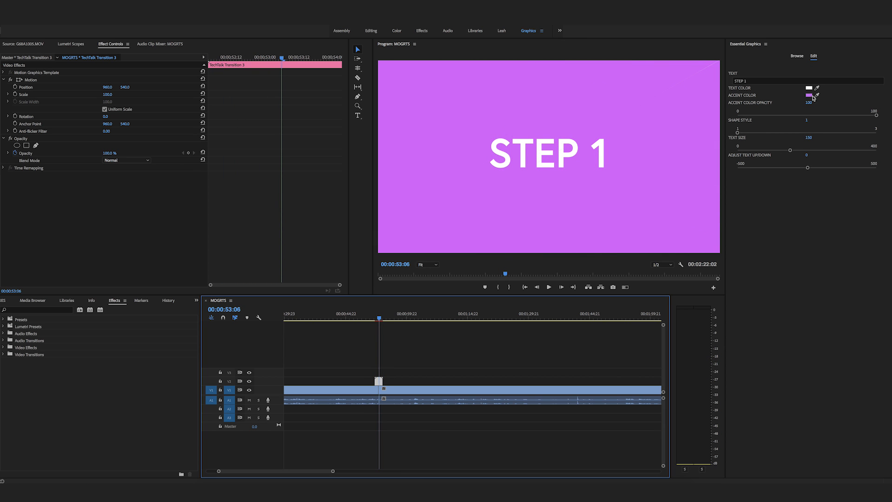
Step: Set the transition's Accent Color to white in the Color Picker
click(809, 95)
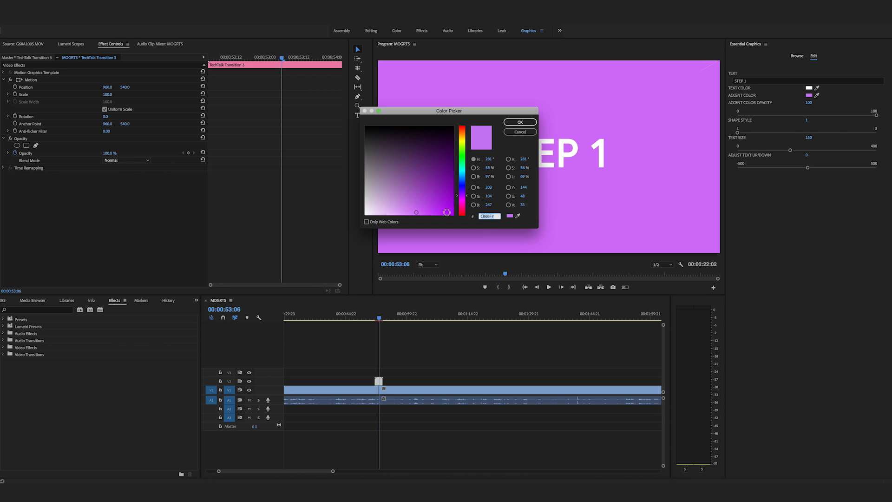
click(519, 122)
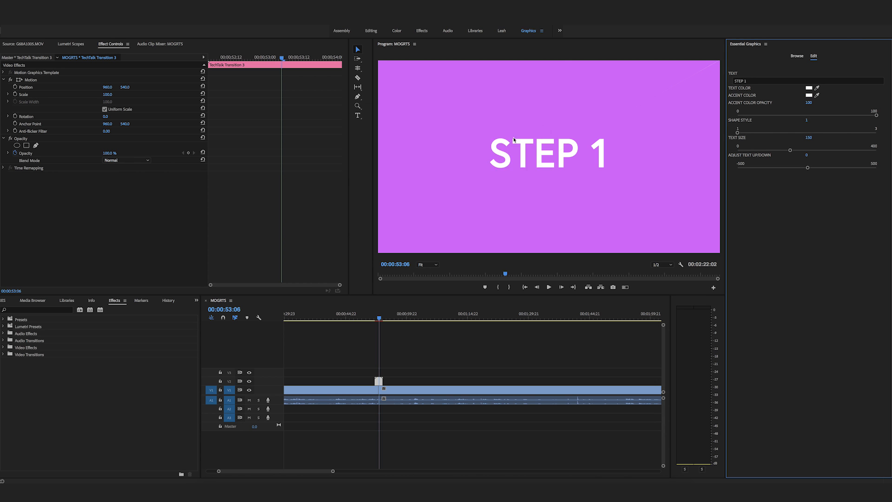
click(376, 317)
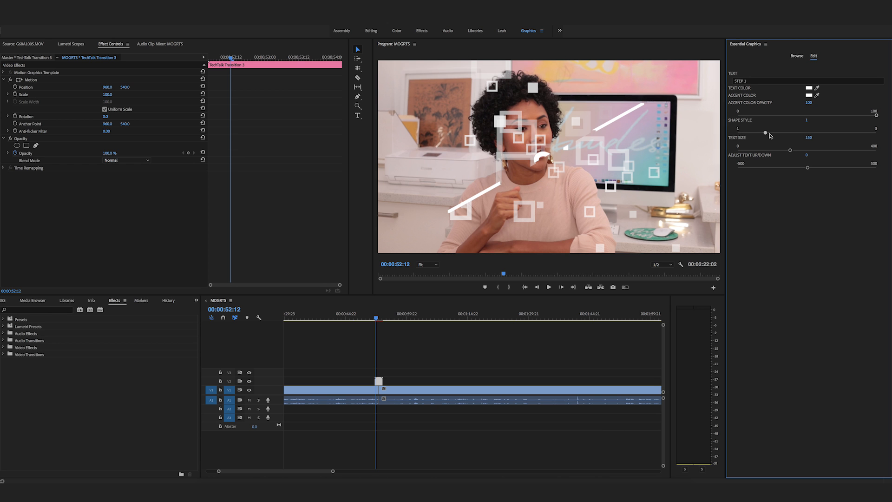
Step: Give the STEP 1 transition Shape Style 2 circles, Text Size 140, and teal 6EC1C5 accent
drag(765, 132, 813, 131)
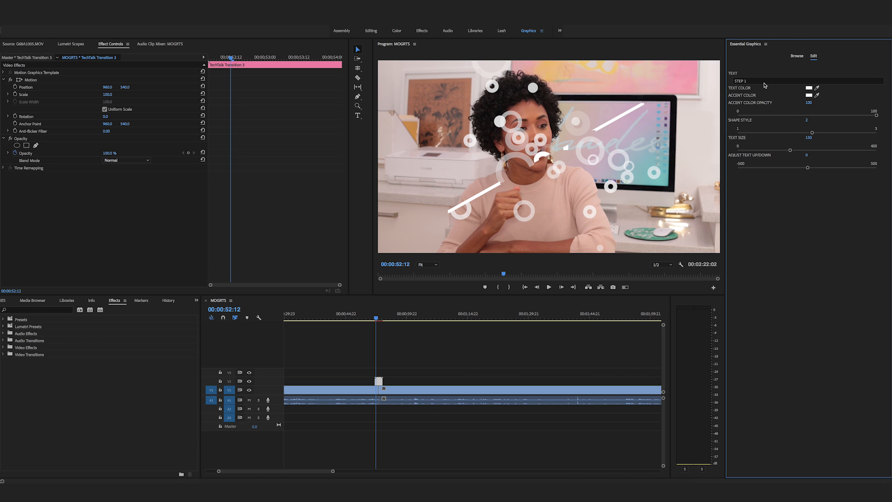
mouse_move(801, 97)
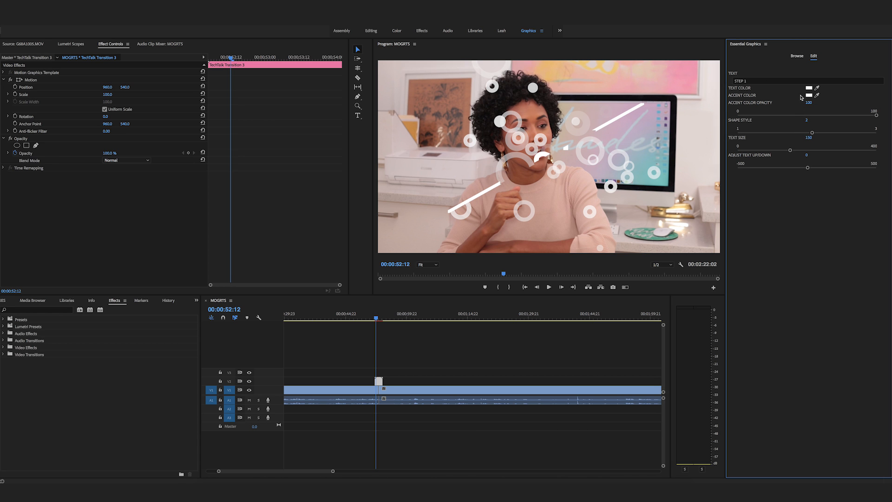
mouse_move(798, 115)
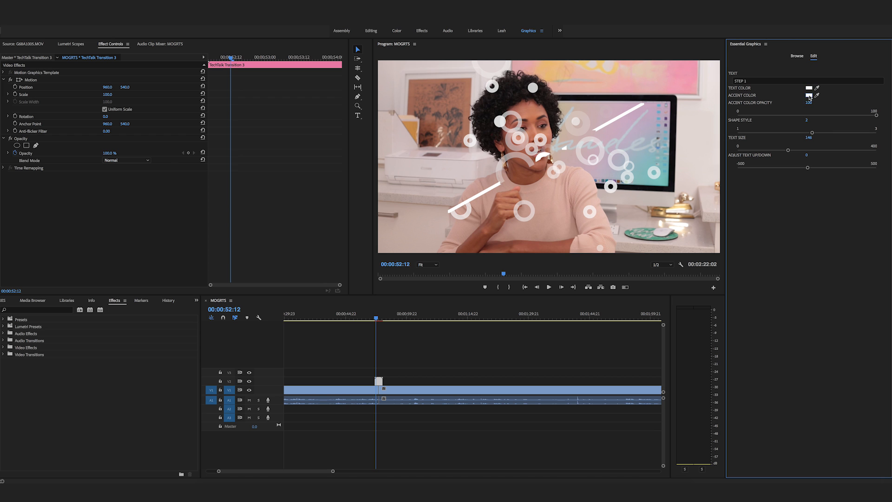
click(805, 88)
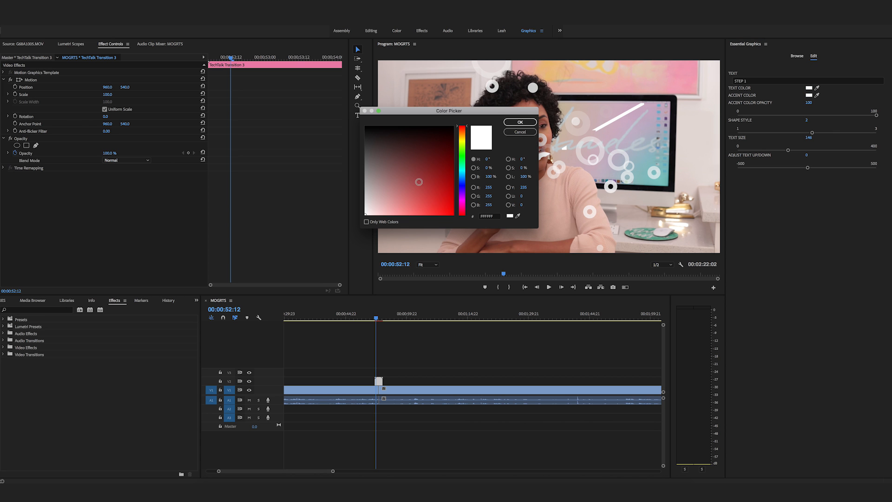
drag(449, 110, 688, 174)
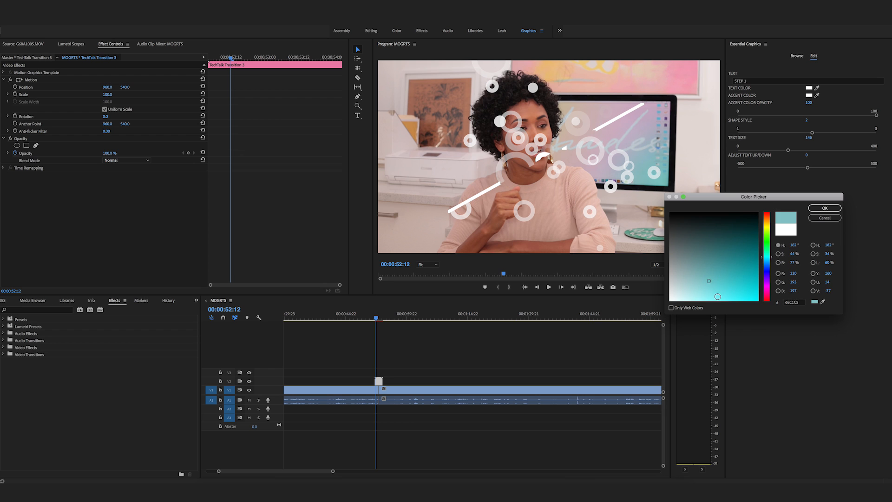
click(824, 208)
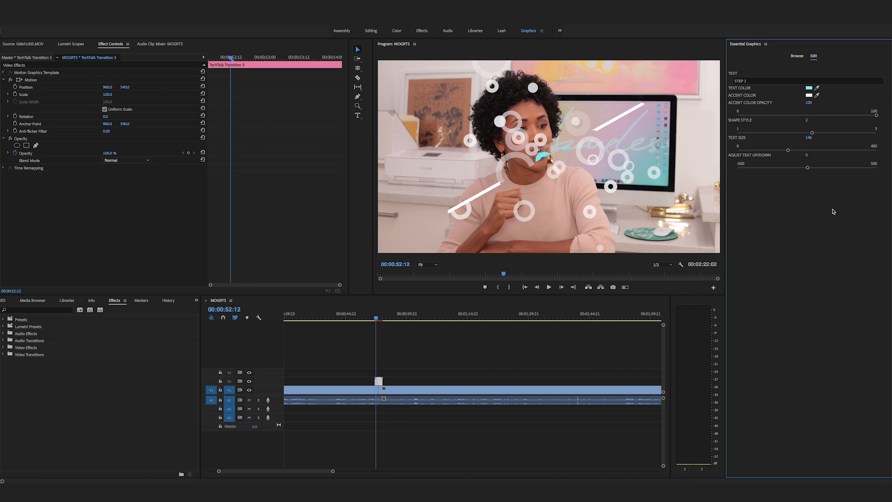
mouse_move(821, 135)
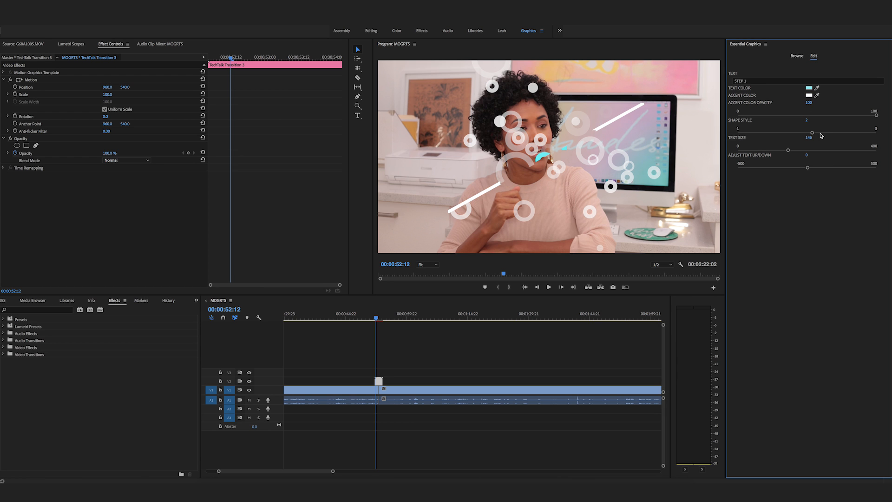
click(548, 286)
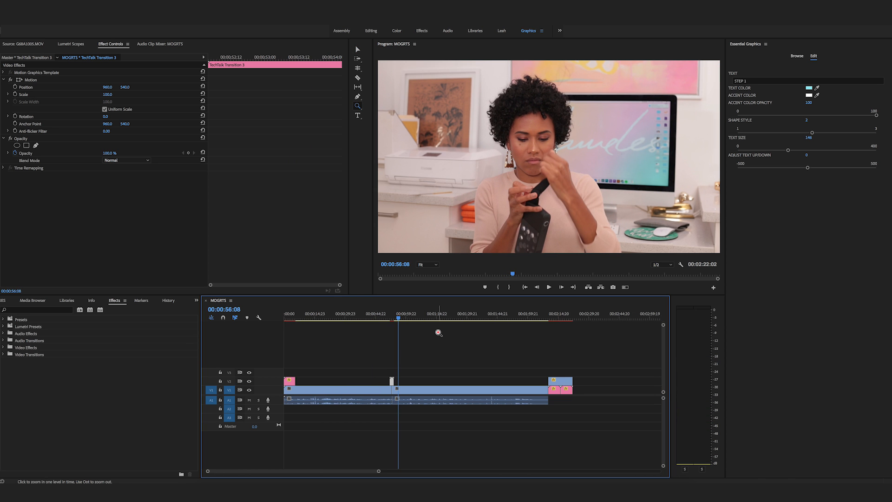
Step: Zoom out to the full sequence and check the end card and L16 CAMERA intro title
click(554, 319)
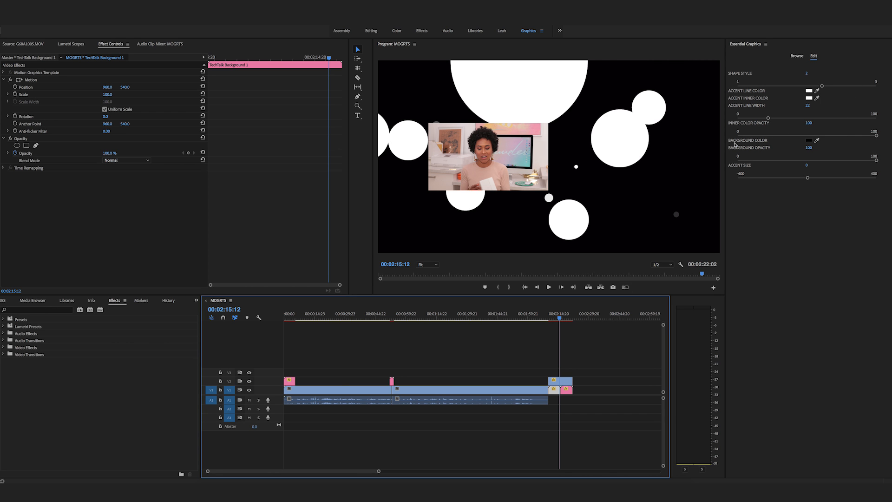
mouse_move(657, 244)
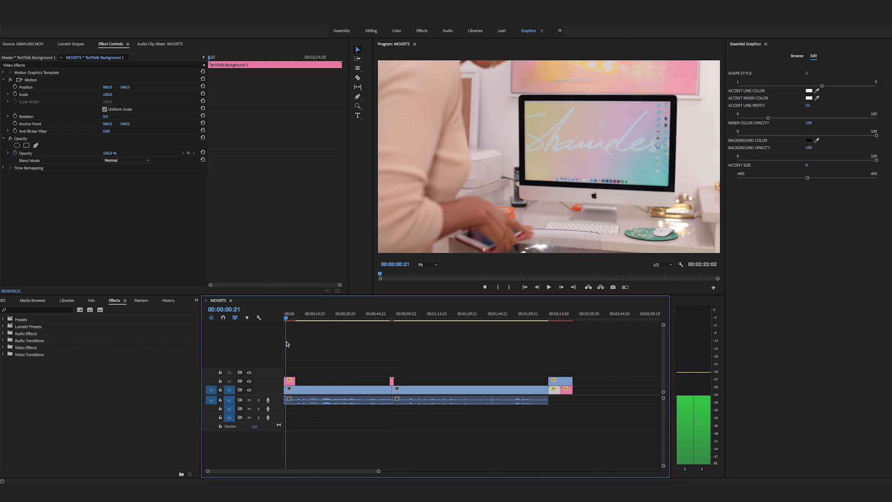
click(287, 389)
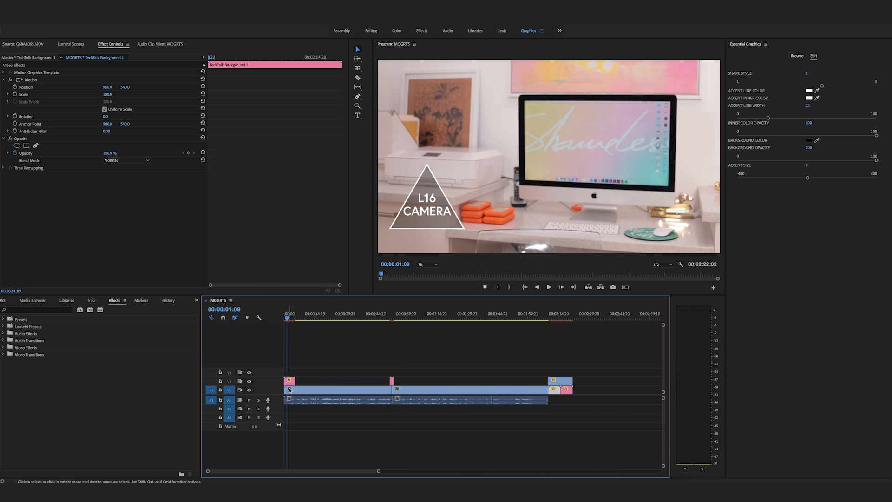
click(796, 56)
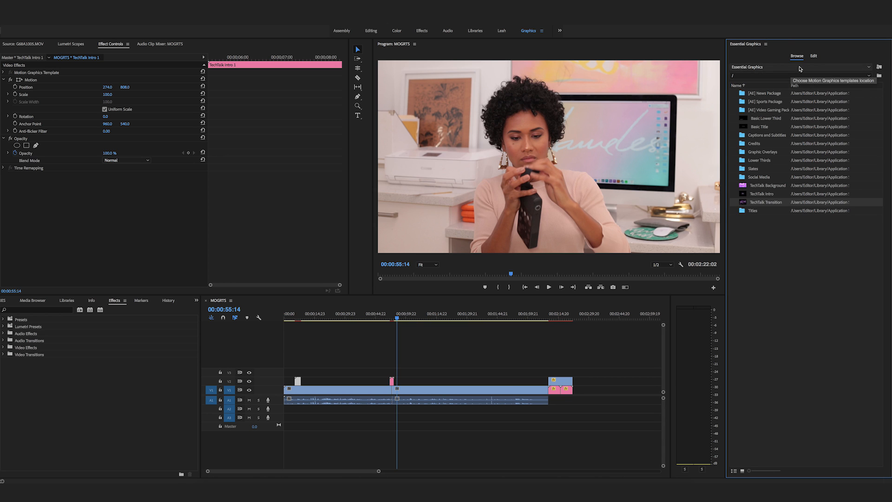
mouse_move(784, 64)
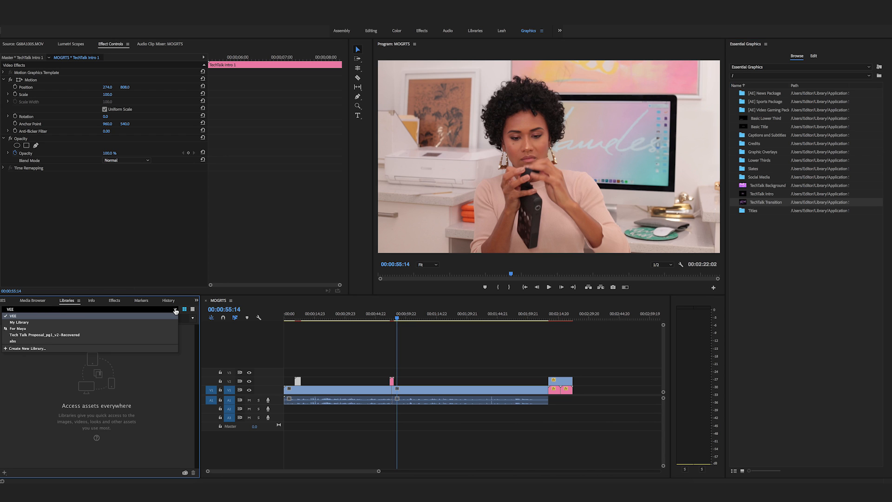
Step: Choose a library, search Adobe Stock for 'mogrt', and scroll through the template results
click(13, 315)
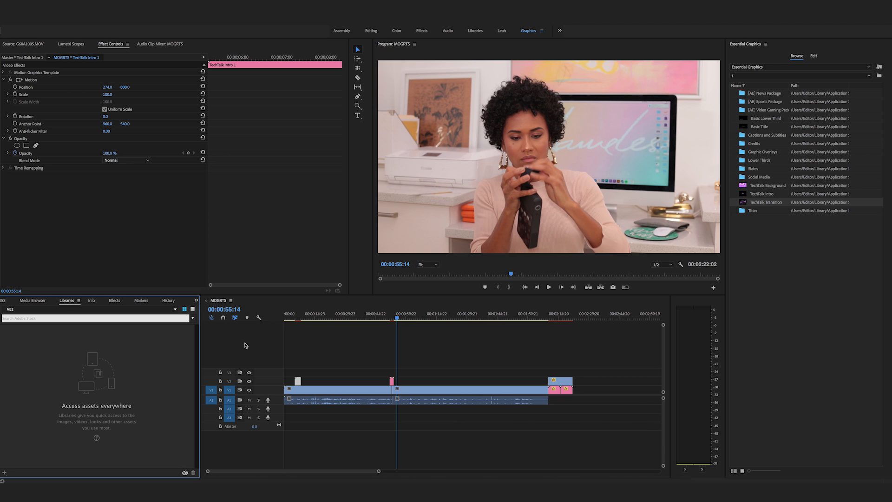
text(mogrt)
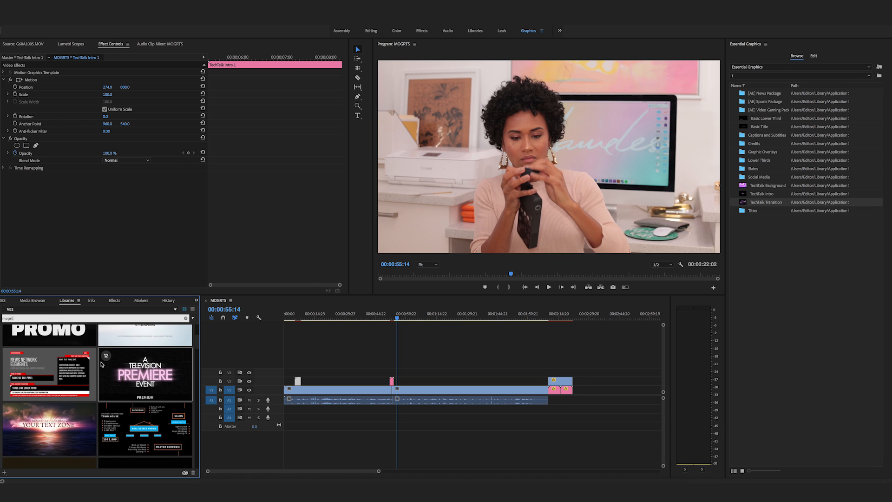
scroll(down, 3)
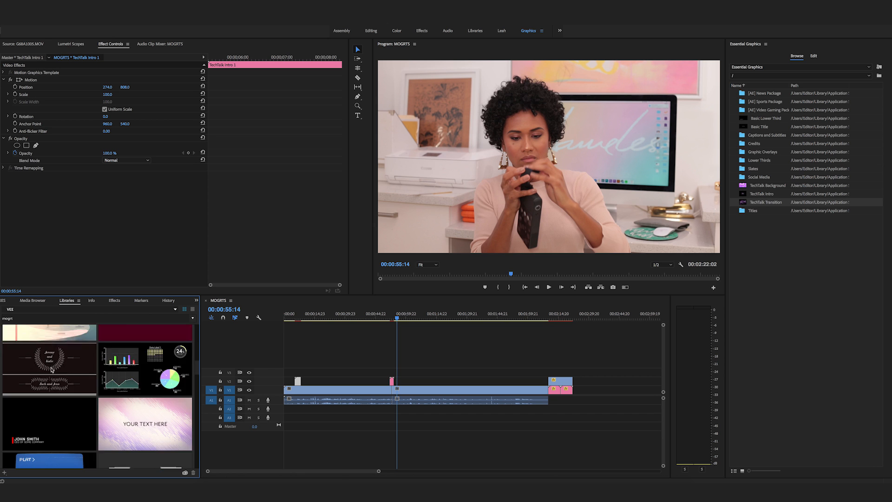
scroll(down, 3)
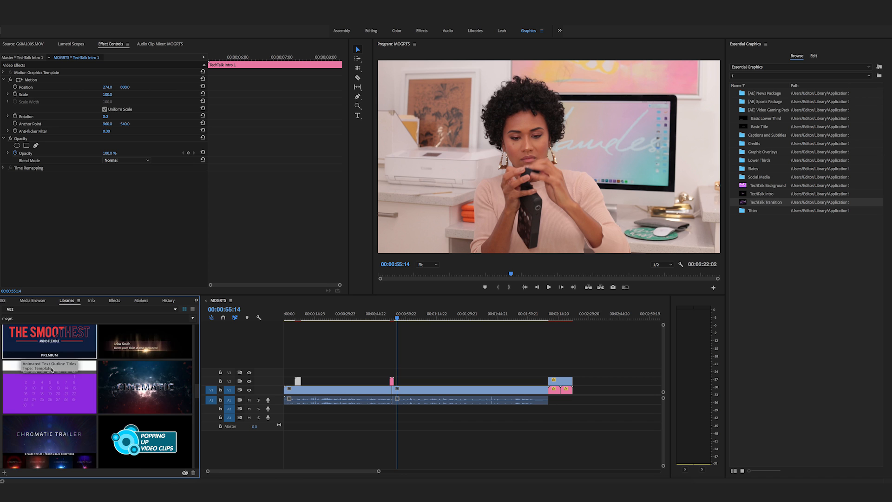
scroll(down, 3)
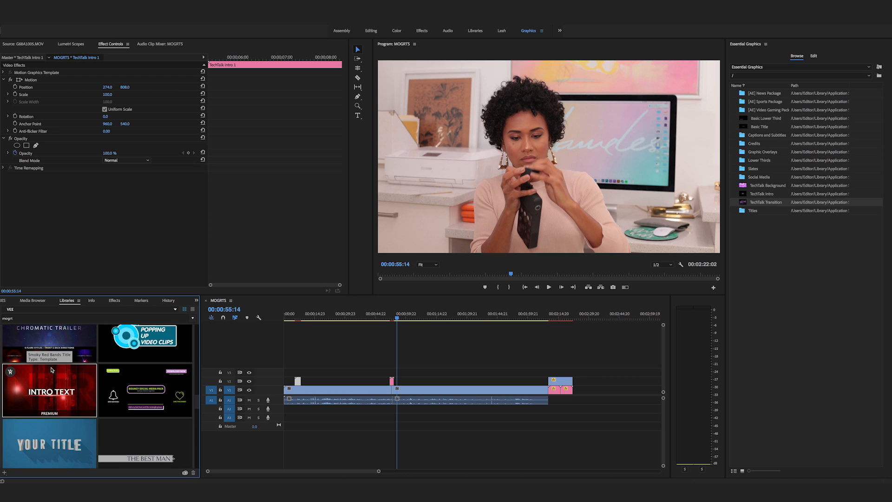